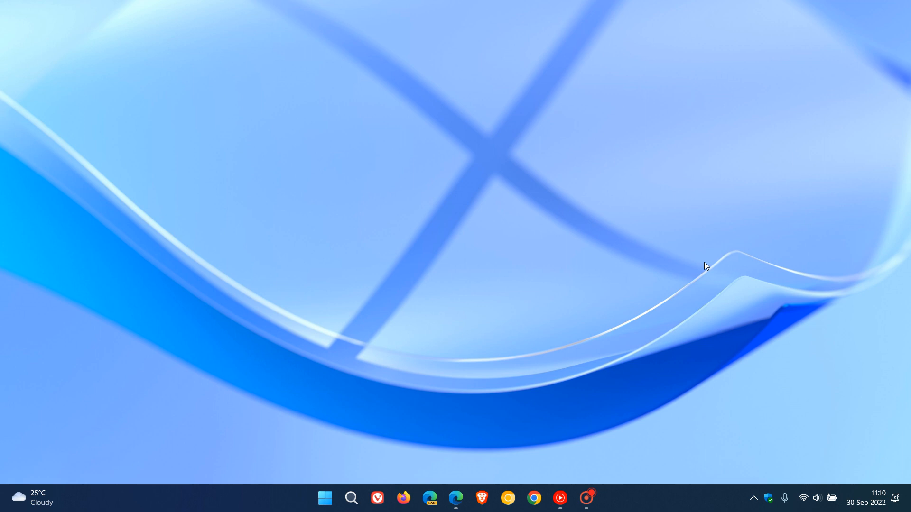
{"action": "mouse_move", "coordinate": [682, 131]}
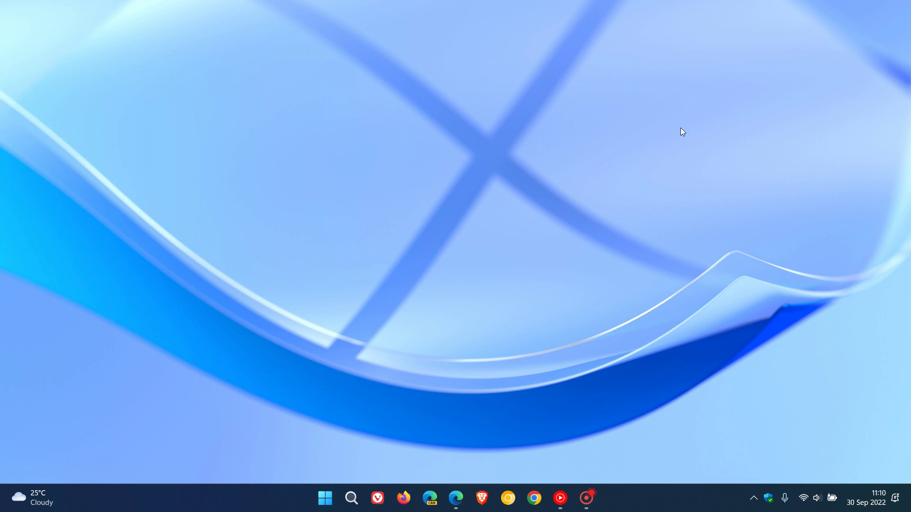
{"action": "mouse_move", "coordinate": [653, 213]}
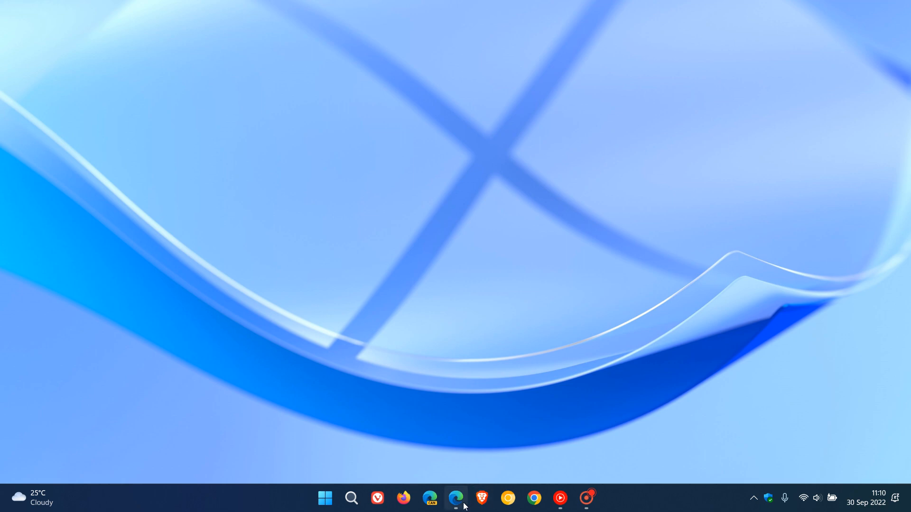
Restore Edge on the Build 22621.730/22623.730 post, highlight KB5017385, and read the enablement-package intro.
{"action": "left_click", "coordinate": [456, 498]}
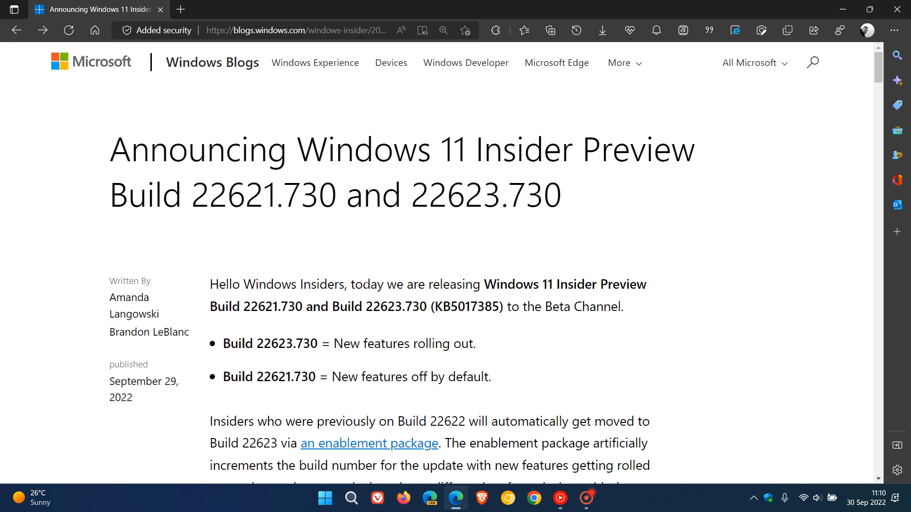
{"action": "mouse_move", "coordinate": [280, 228]}
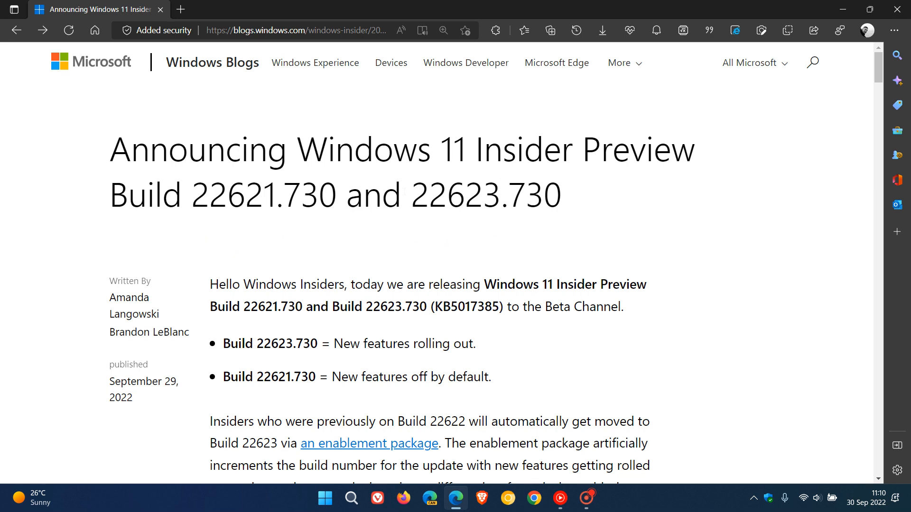
{"action": "mouse_move", "coordinate": [481, 233]}
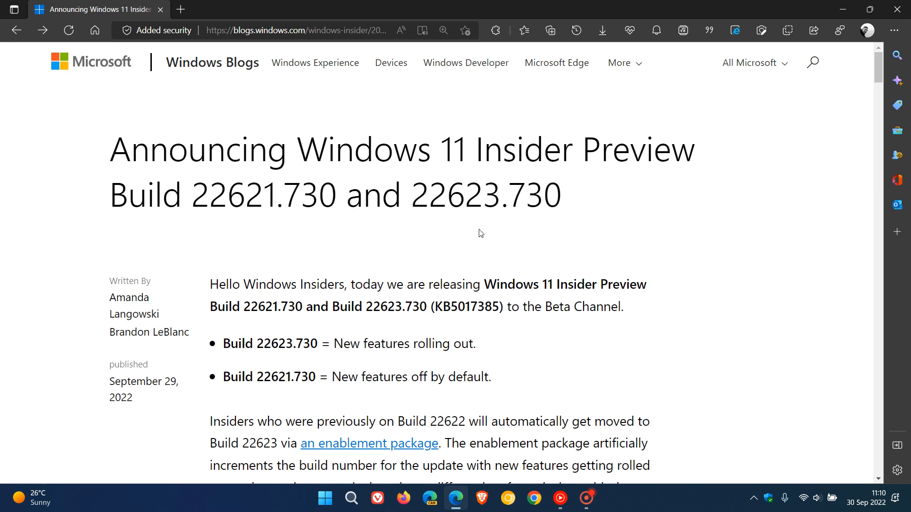
{"action": "mouse_move", "coordinate": [491, 223]}
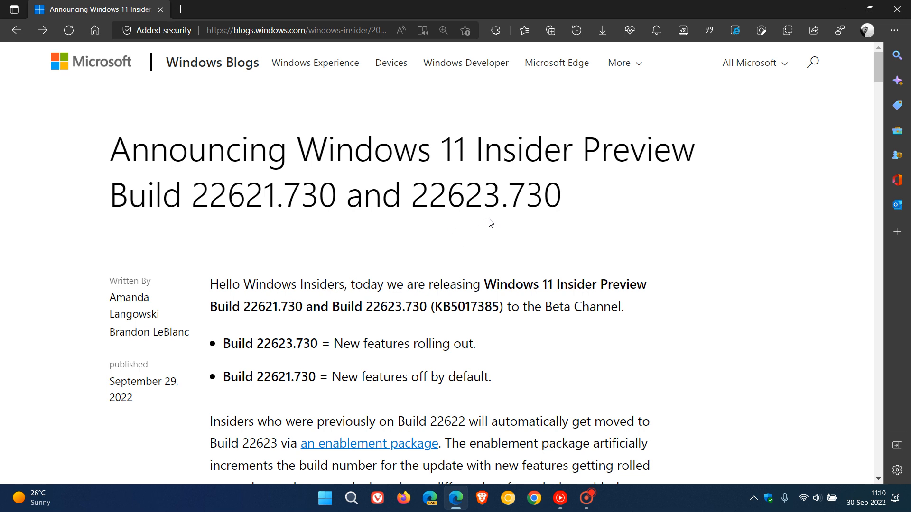
{"action": "mouse_move", "coordinate": [564, 225]}
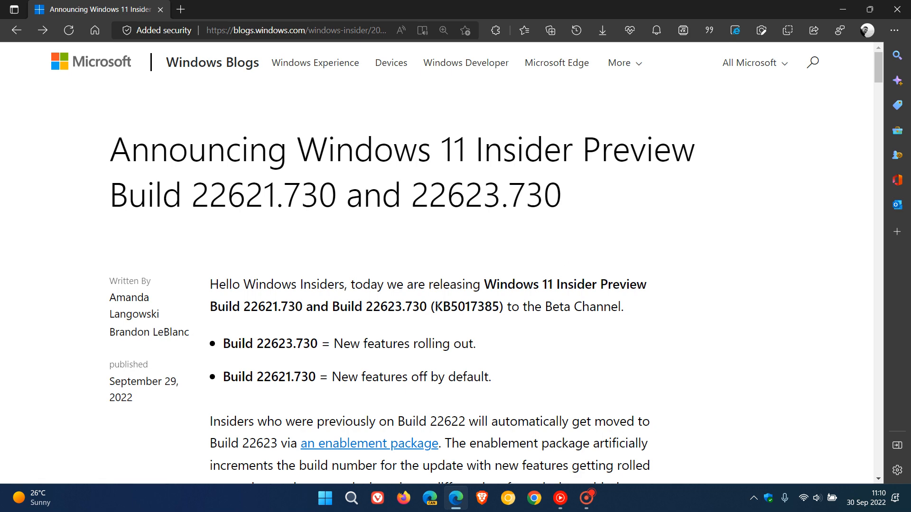
{"action": "double_click", "coordinate": [465, 307]}
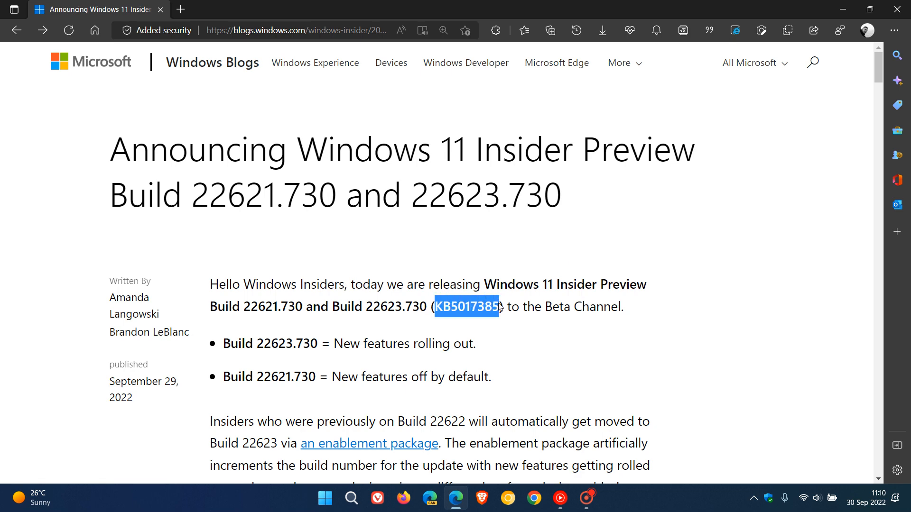
{"action": "scroll", "scroll_direction": "down", "scroll_amount": 3}
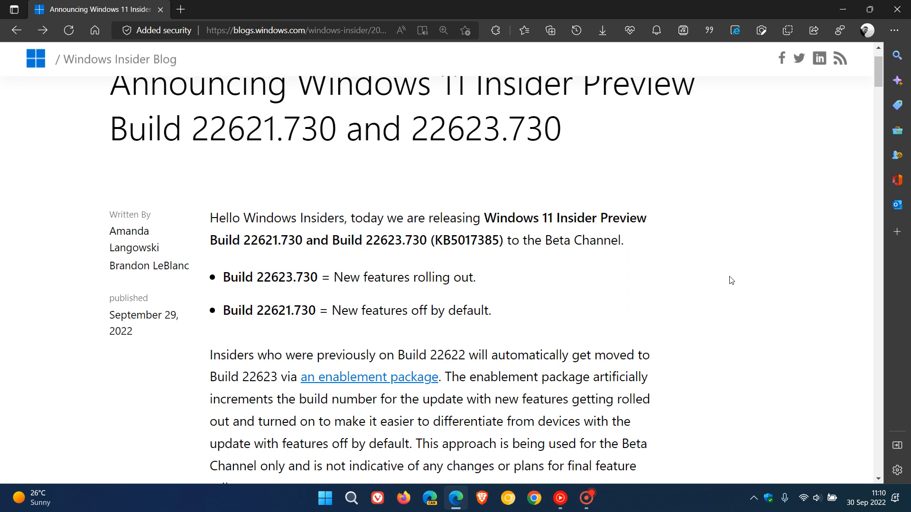
{"action": "mouse_move", "coordinate": [517, 279]}
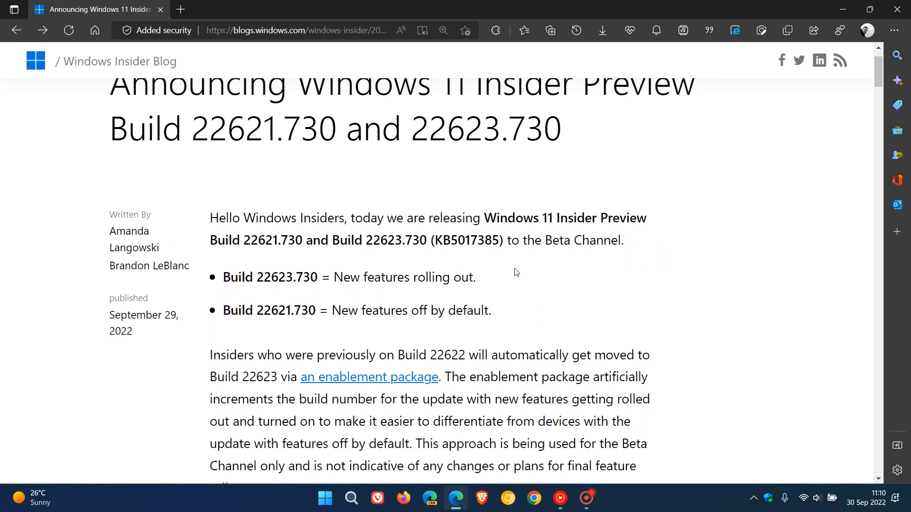
{"action": "mouse_move", "coordinate": [505, 274]}
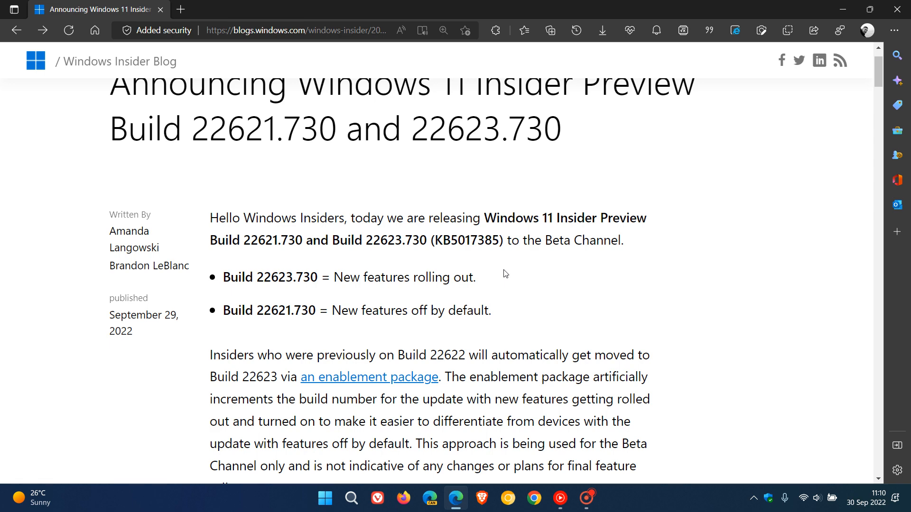
{"action": "mouse_move", "coordinate": [534, 325]}
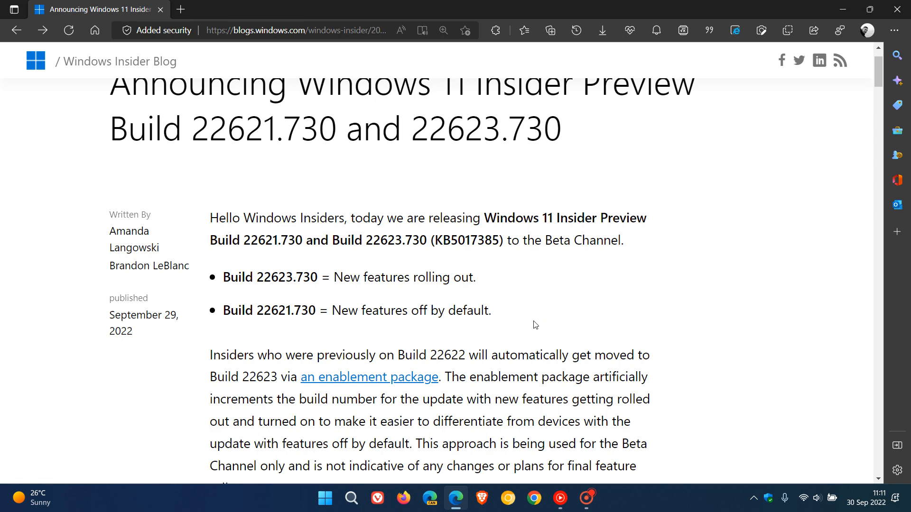
{"action": "mouse_move", "coordinate": [720, 305]}
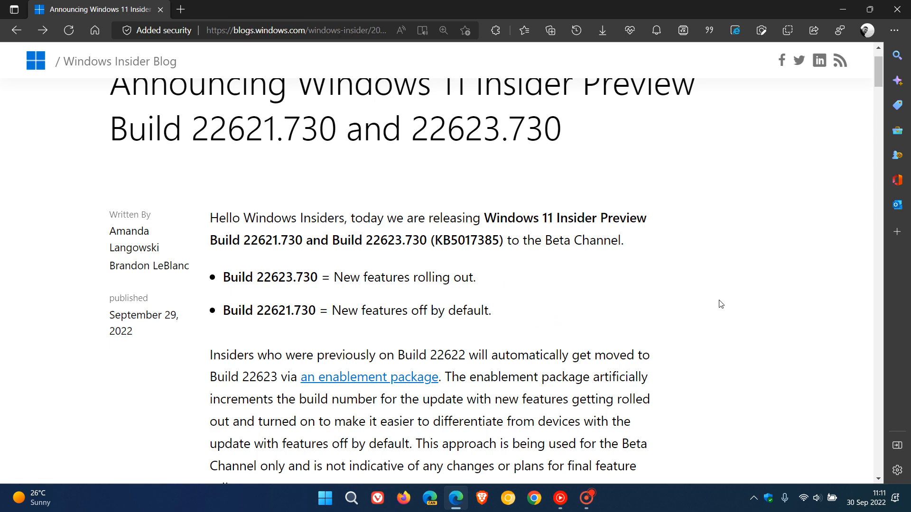
Deselect the text and scroll through 'What's new in Build 22623.730' to the collapsed/expanded taskbar illustration.
{"action": "scroll", "scroll_direction": "down", "scroll_amount": 3}
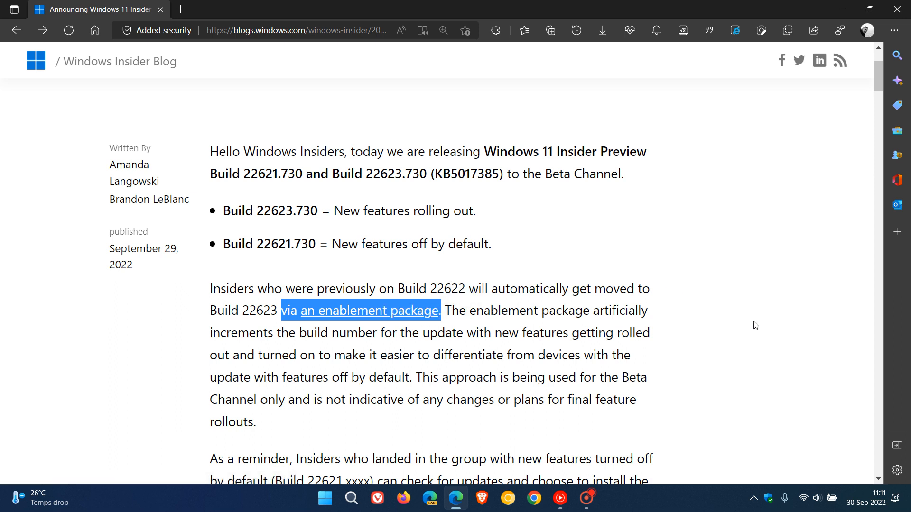
{"action": "left_click", "coordinate": [755, 326]}
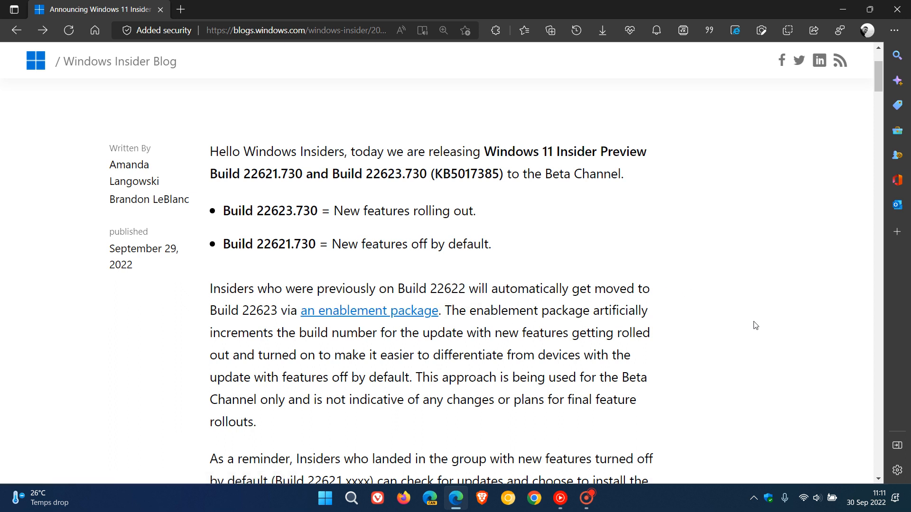
{"action": "mouse_move", "coordinate": [502, 216]}
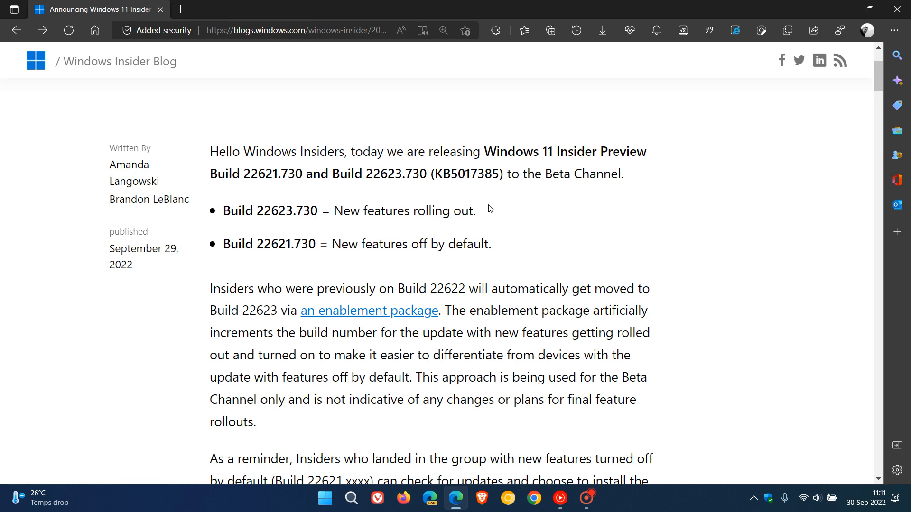
{"action": "scroll", "scroll_direction": "down", "scroll_amount": 3}
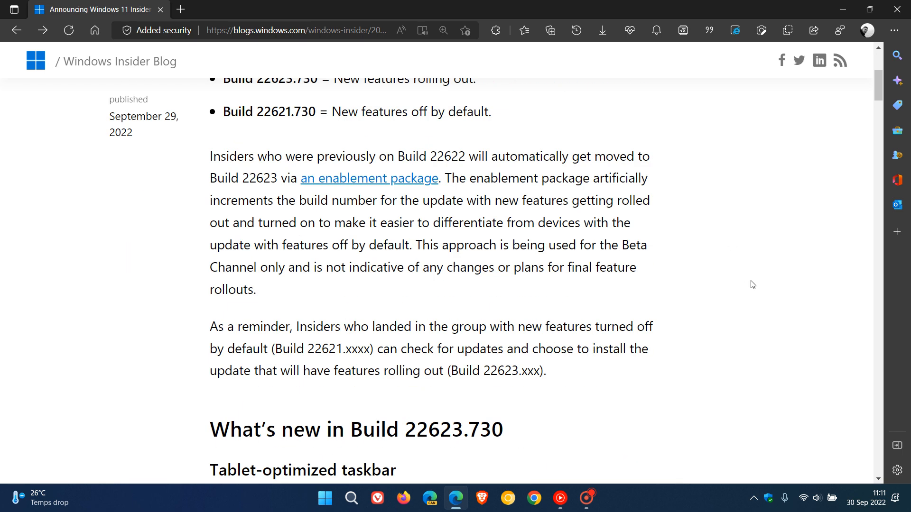
{"action": "scroll", "scroll_direction": "down", "scroll_amount": 3}
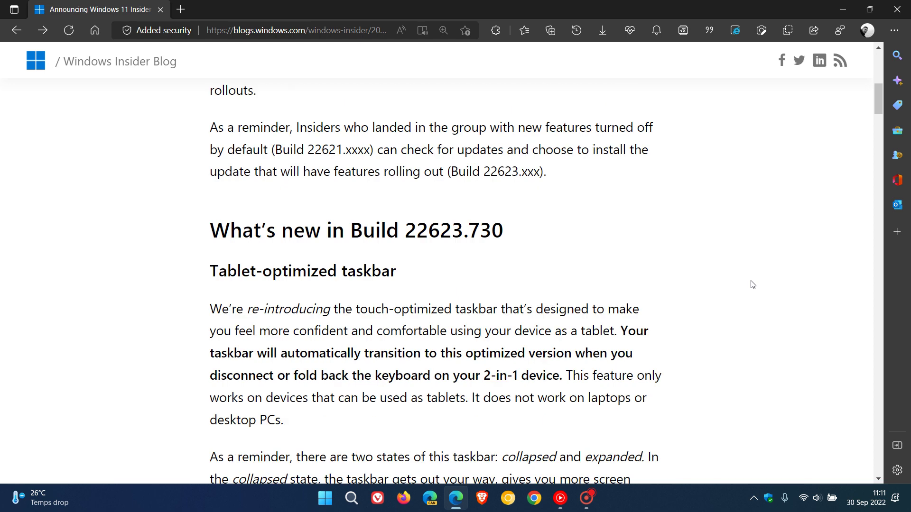
{"action": "scroll", "scroll_direction": "down", "scroll_amount": 3}
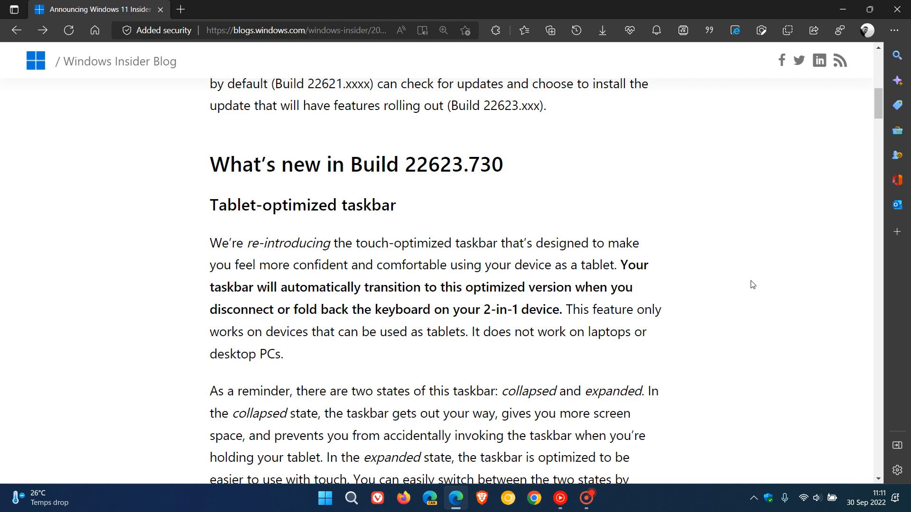
{"action": "scroll", "scroll_direction": "down", "scroll_amount": 3}
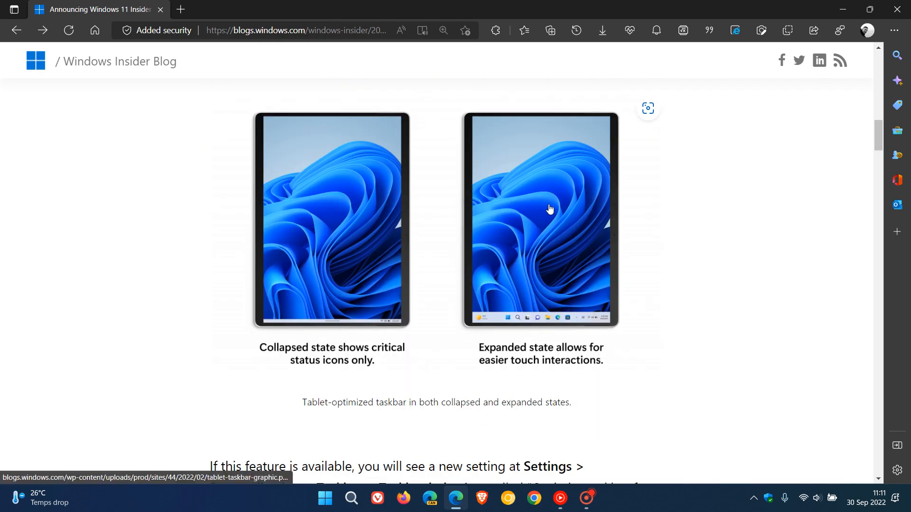
View the tablet-optimized taskbar illustration as a standalone full-size image, then go back.
{"action": "left_click", "coordinate": [540, 220]}
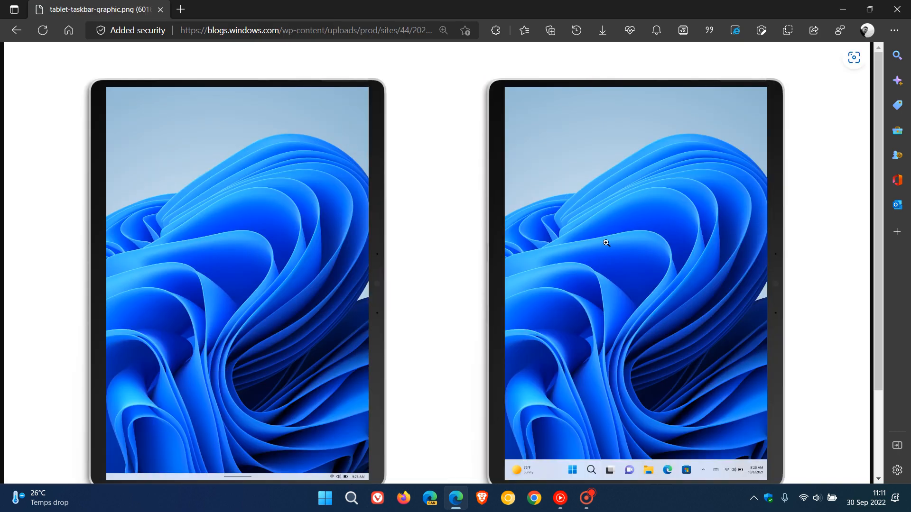
{"action": "scroll", "scroll_direction": "down", "scroll_amount": 3}
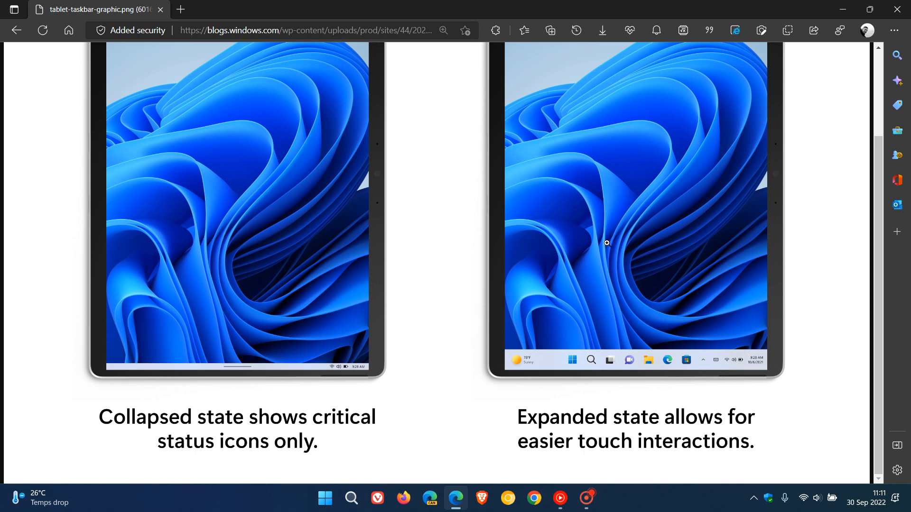
{"action": "mouse_move", "coordinate": [296, 220]}
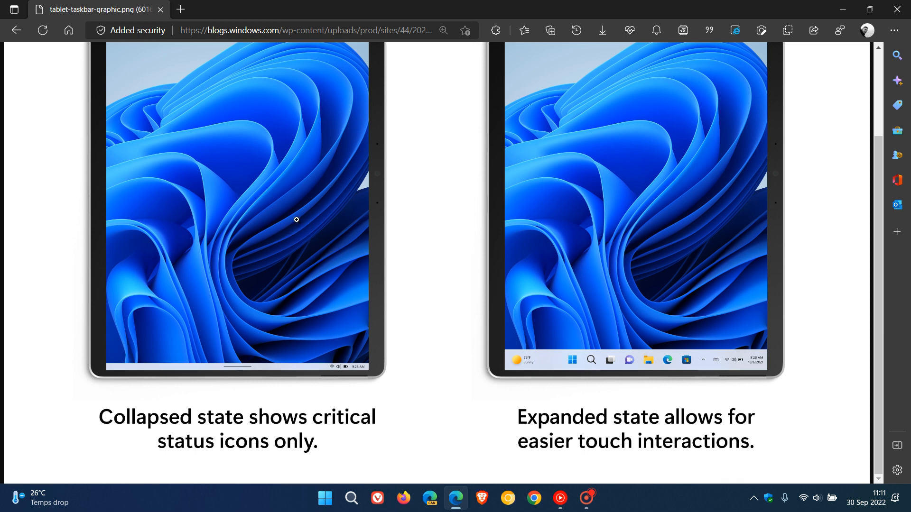
{"action": "mouse_move", "coordinate": [388, 321]}
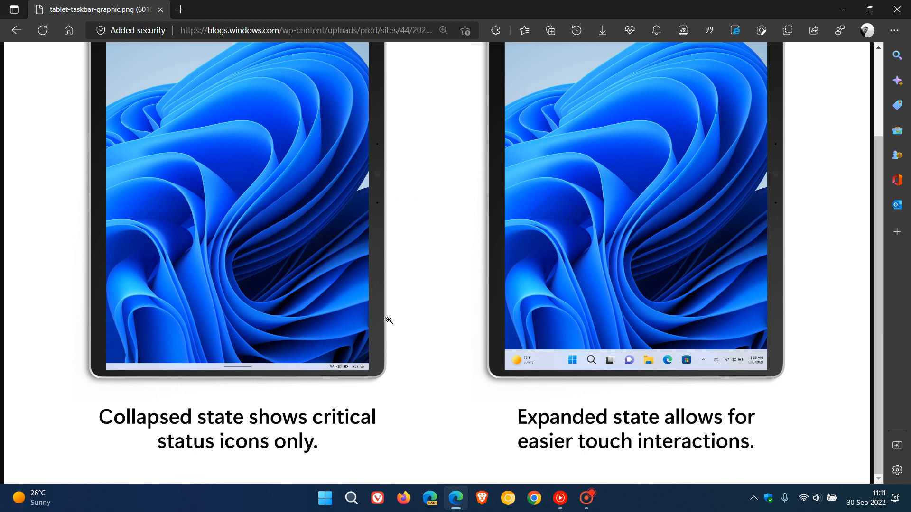
{"action": "mouse_move", "coordinate": [269, 261]}
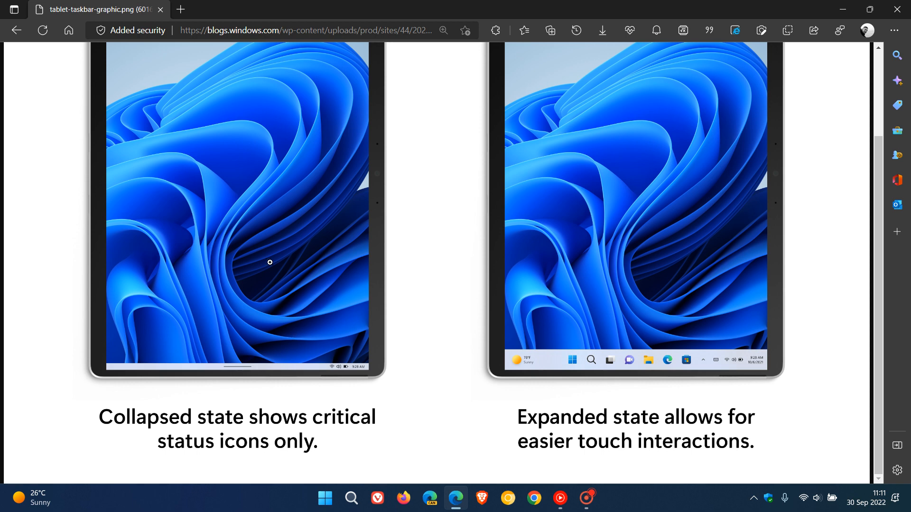
{"action": "mouse_move", "coordinate": [646, 261]}
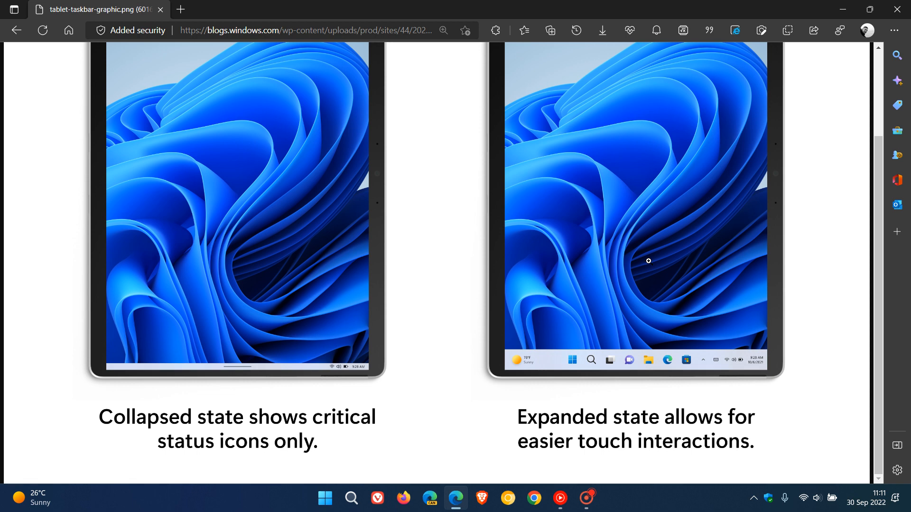
{"action": "mouse_move", "coordinate": [230, 267]}
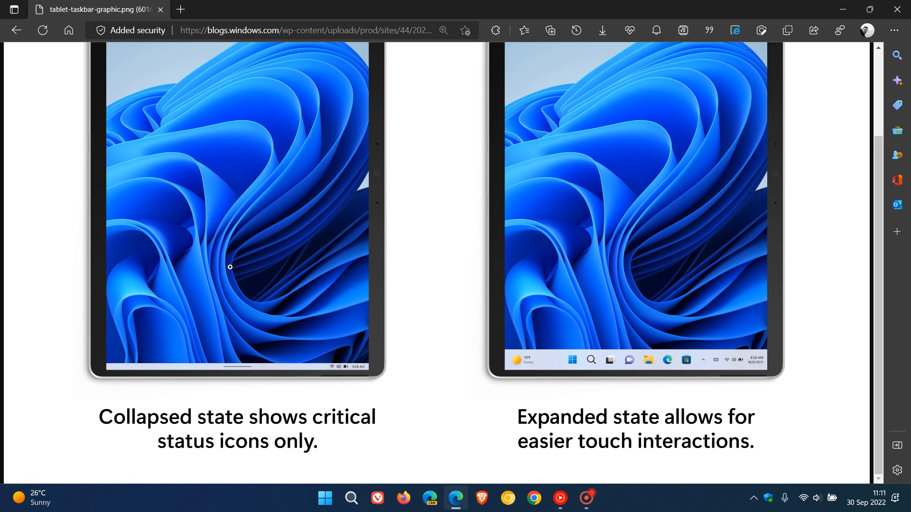
{"action": "mouse_move", "coordinate": [632, 243]}
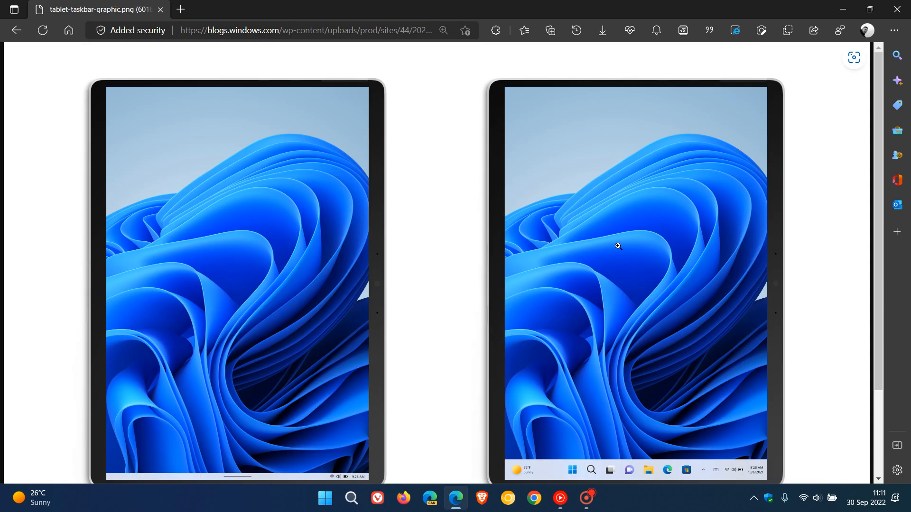
{"action": "left_click", "coordinate": [15, 31]}
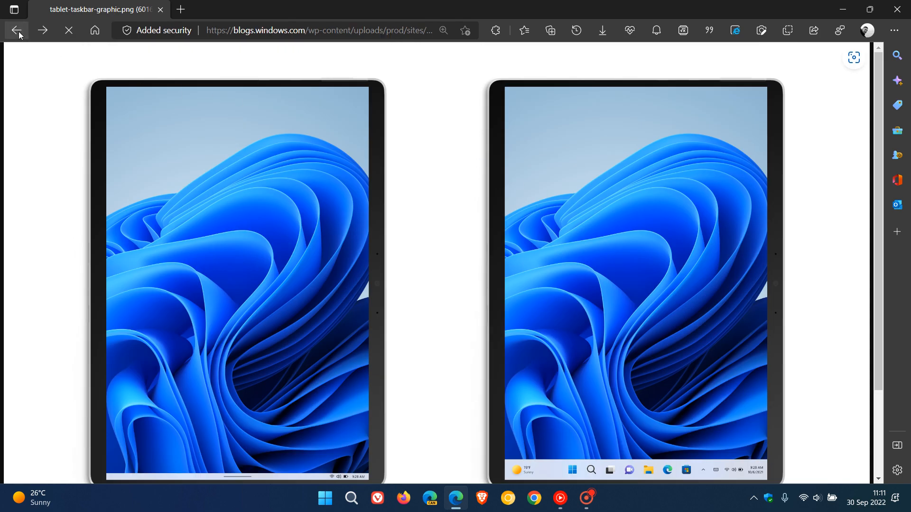
Scroll to System Tray Updates, emphasizing the note that tray icons can't be dragged and dropped.
{"action": "left_click", "coordinate": [17, 31]}
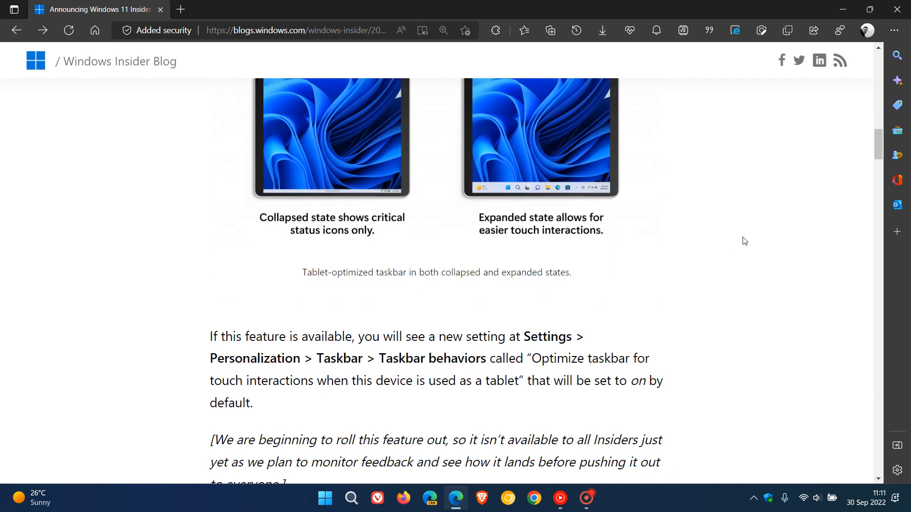
{"action": "scroll", "scroll_direction": "down", "scroll_amount": 3}
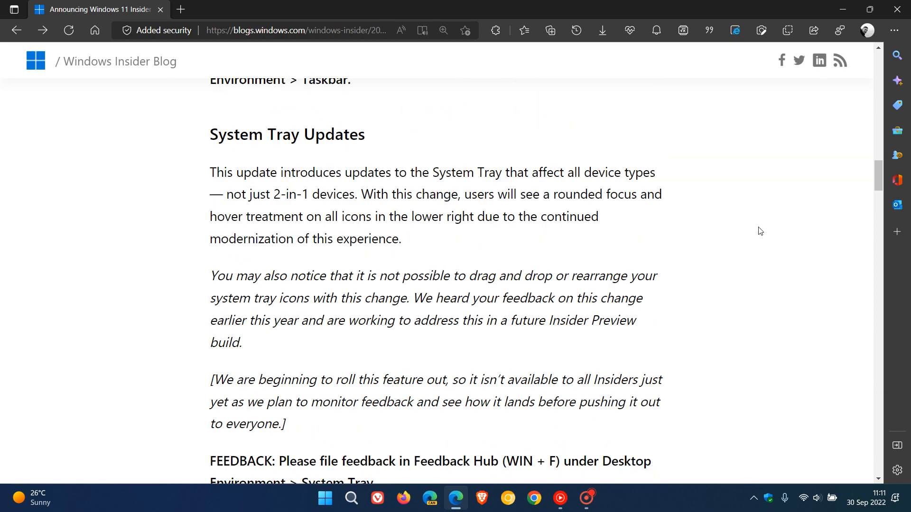
{"action": "mouse_move", "coordinate": [759, 227]}
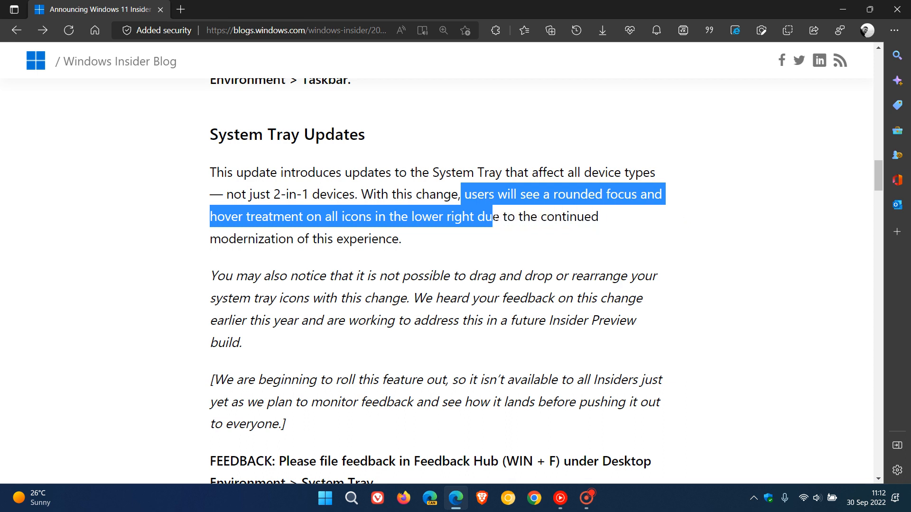
{"action": "left_click", "coordinate": [244, 262]}
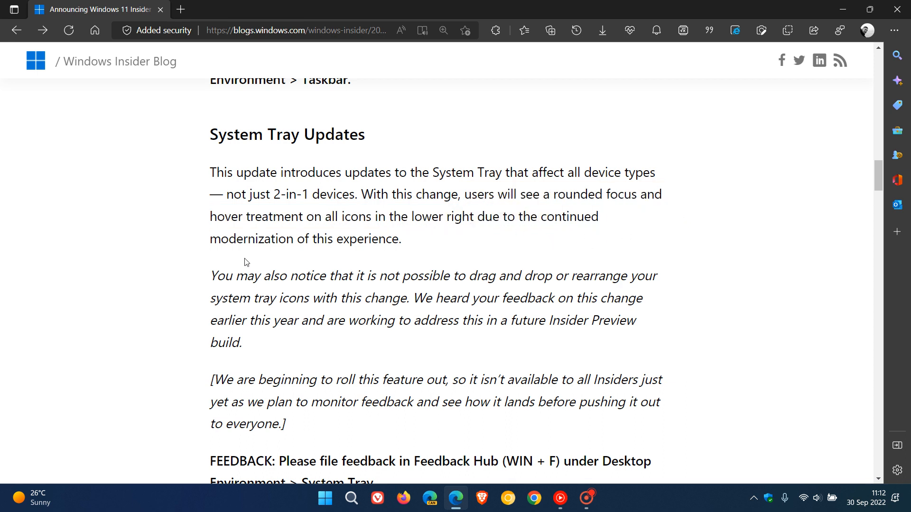
{"action": "mouse_move", "coordinate": [750, 284]}
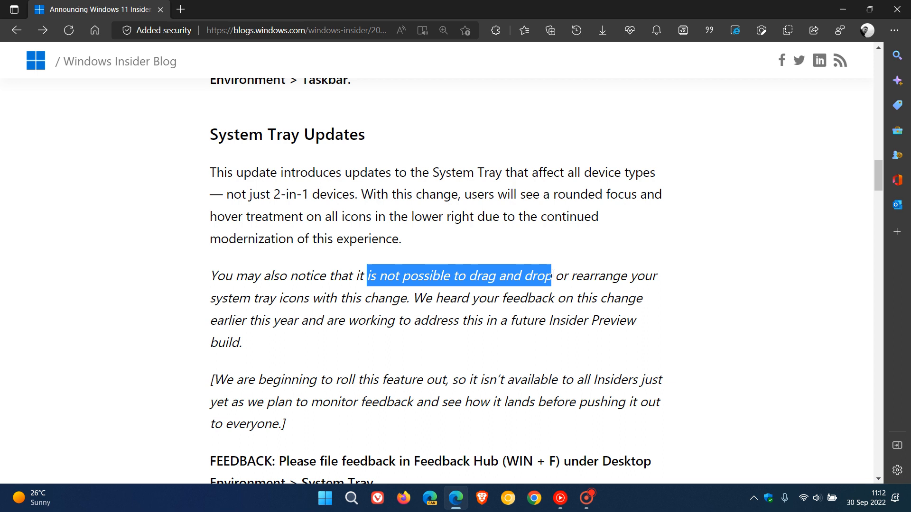
{"action": "left_click", "coordinate": [774, 275]}
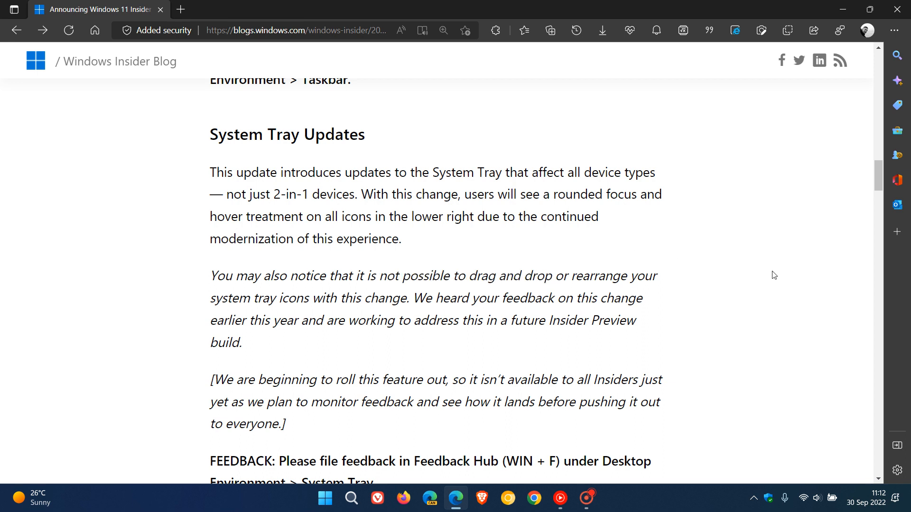
{"action": "mouse_move", "coordinate": [762, 328]}
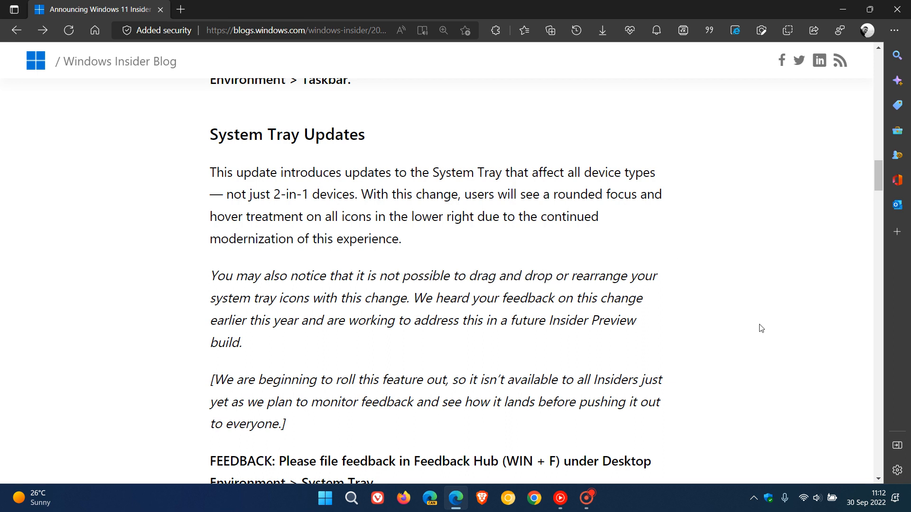
{"action": "mouse_move", "coordinate": [817, 497]}
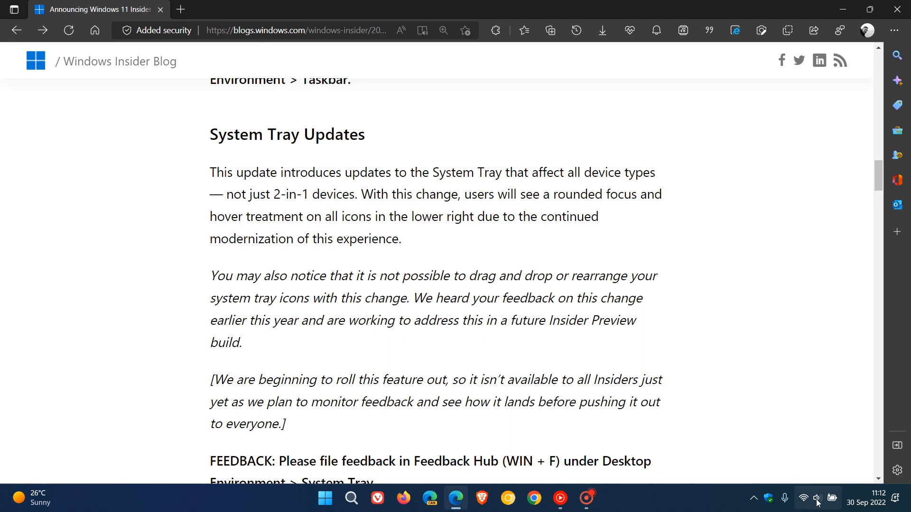
{"action": "mouse_move", "coordinate": [803, 499]}
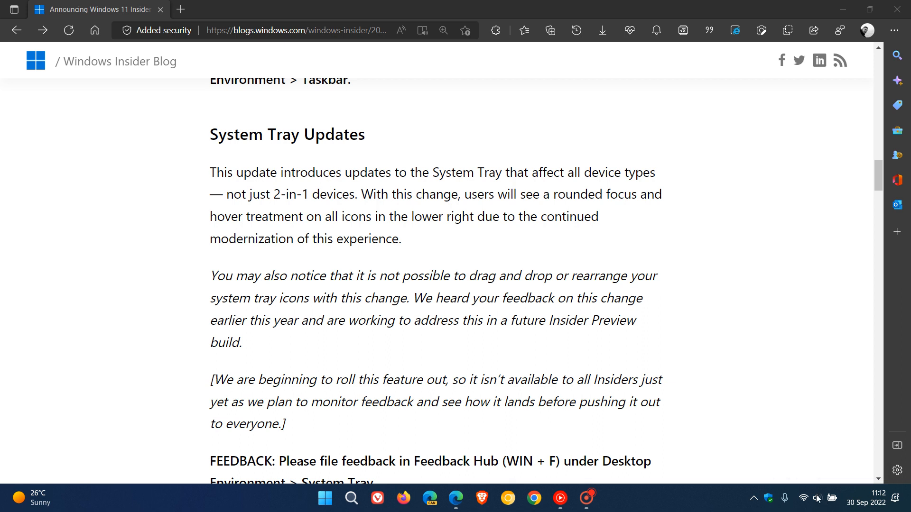
{"action": "mouse_move", "coordinate": [722, 320]}
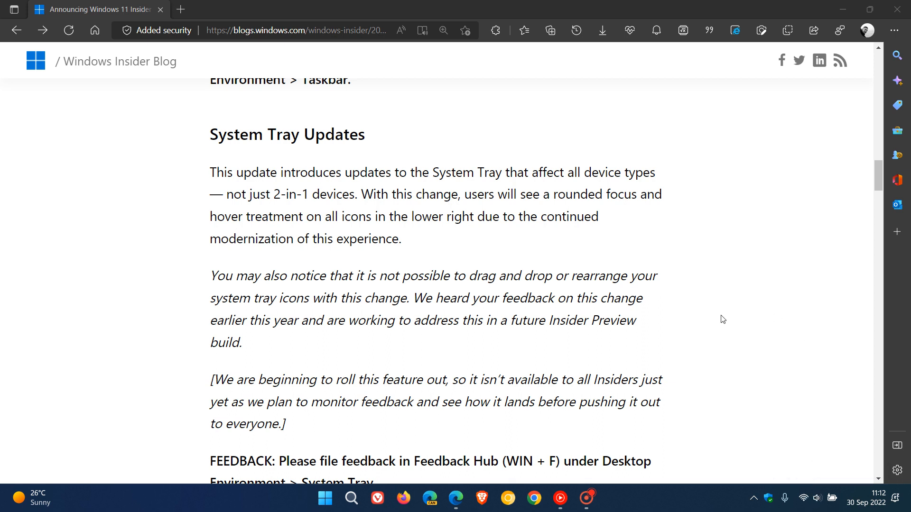
{"action": "mouse_move", "coordinate": [707, 297]}
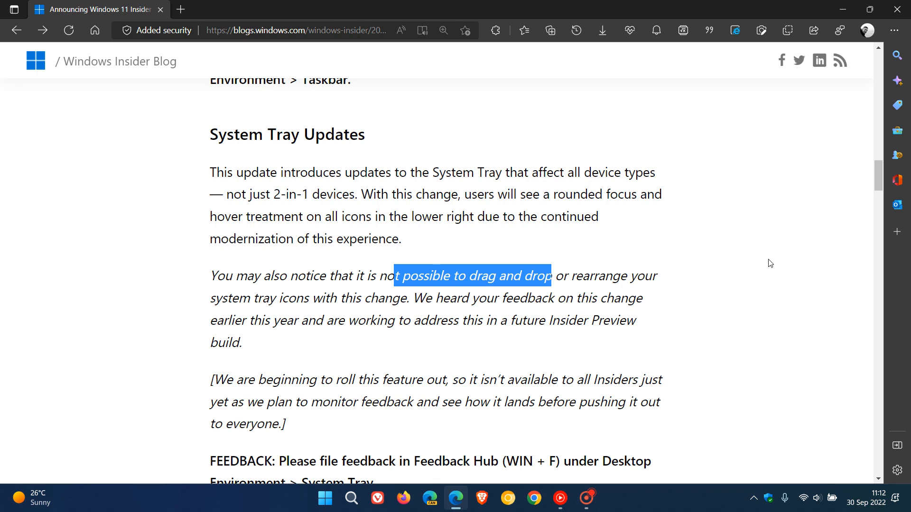
Scroll through the Build 22623.730 changes, including File Explorer, to the Fixes section.
{"action": "scroll", "scroll_direction": "down", "scroll_amount": 3}
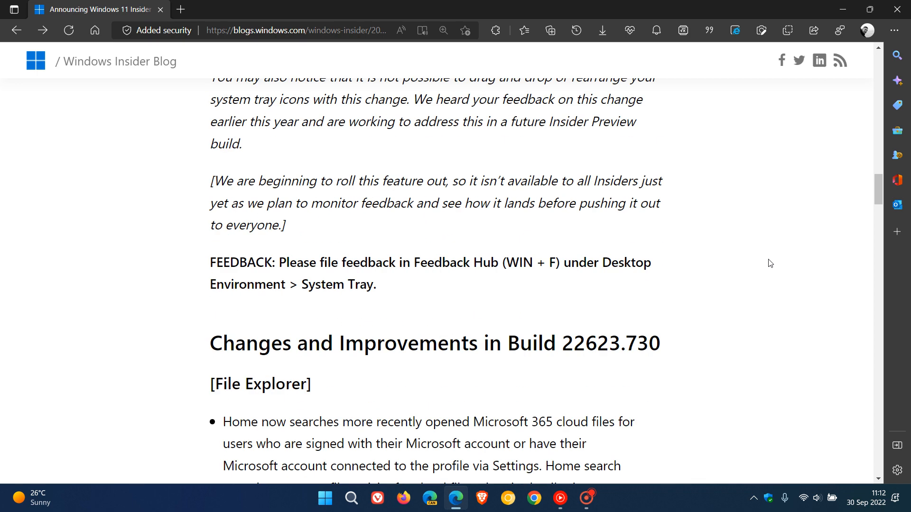
{"action": "scroll", "scroll_direction": "down", "scroll_amount": 3}
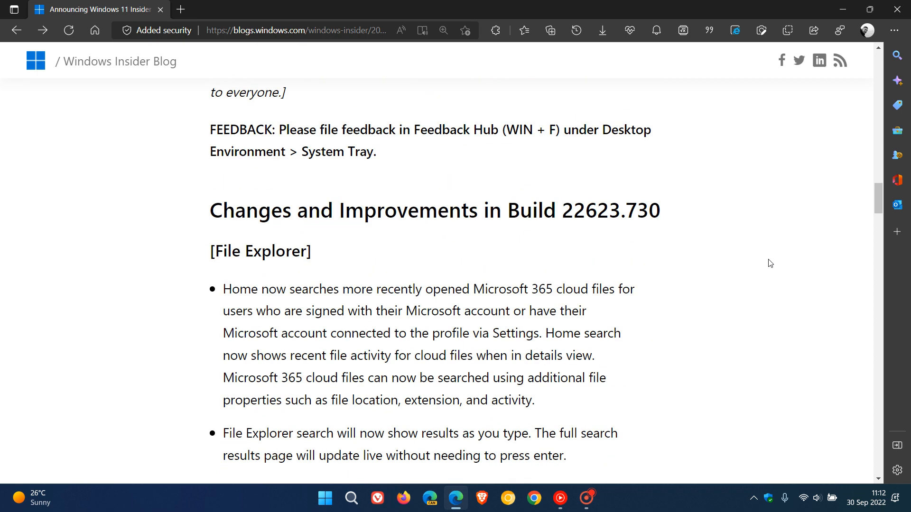
{"action": "scroll", "scroll_direction": "down", "scroll_amount": 3}
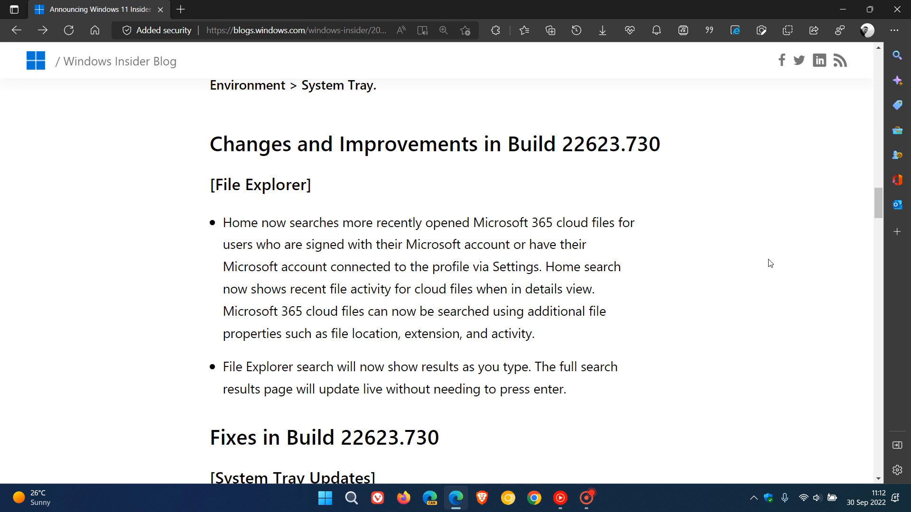
{"action": "mouse_move", "coordinate": [378, 174]}
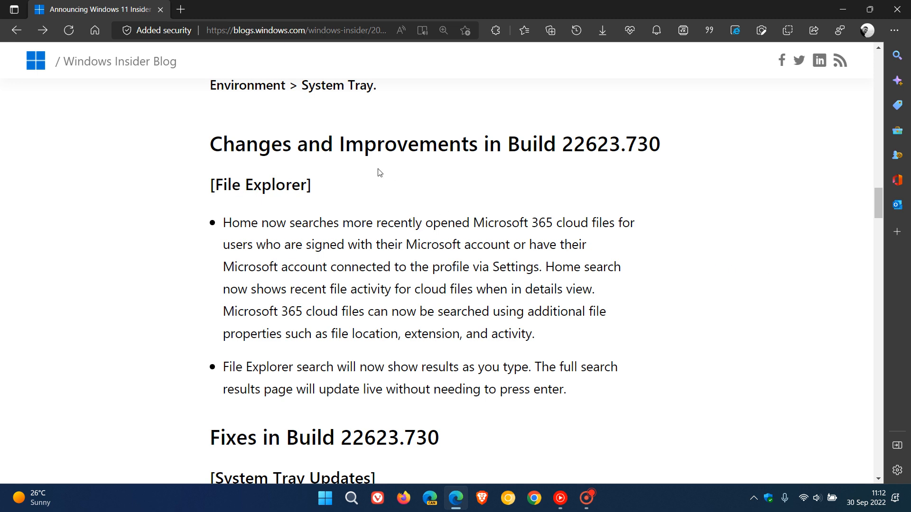
{"action": "mouse_move", "coordinate": [377, 213]}
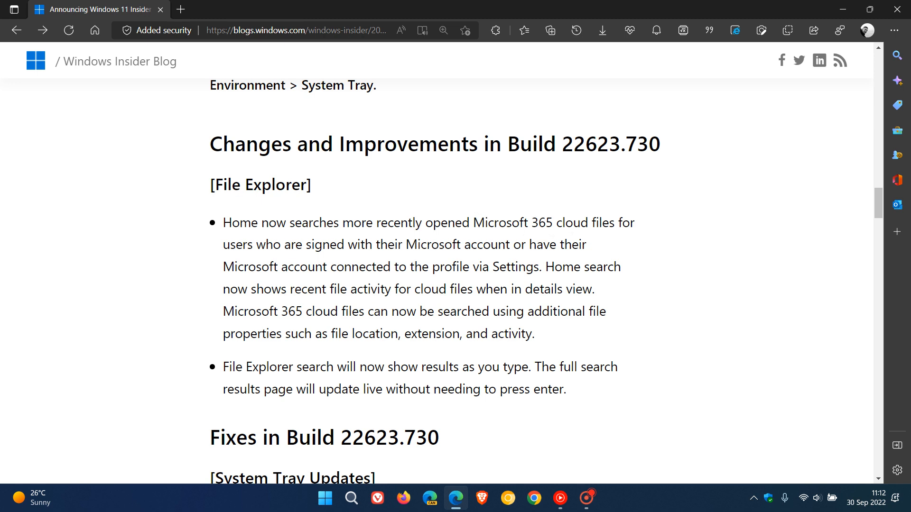
{"action": "mouse_move", "coordinate": [704, 312]}
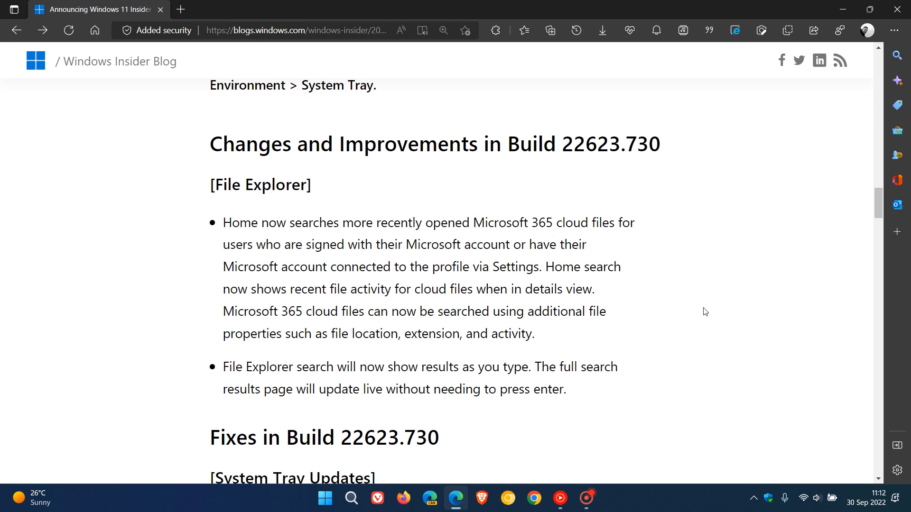
{"action": "mouse_move", "coordinate": [662, 285]}
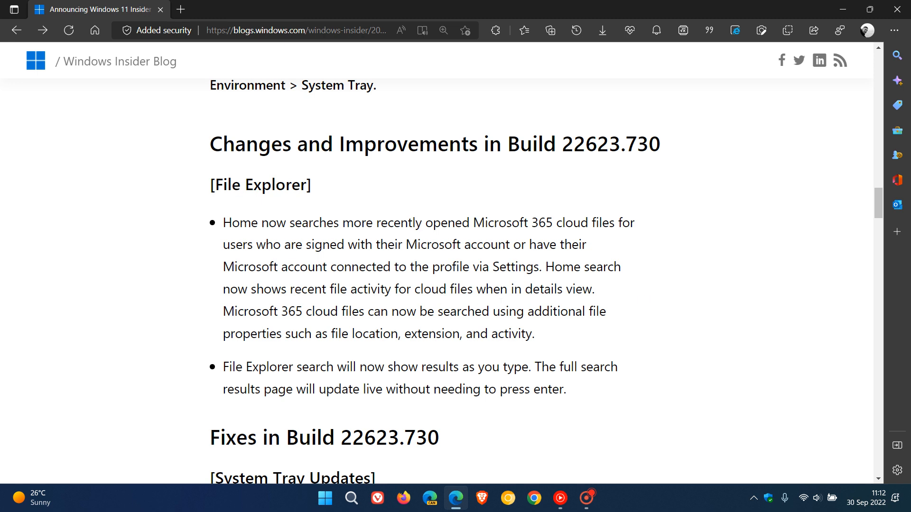
{"action": "mouse_move", "coordinate": [714, 350]}
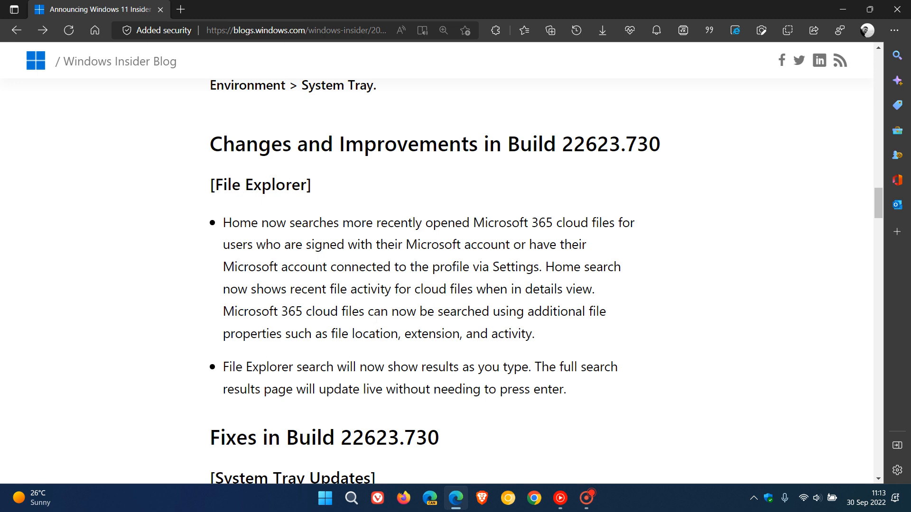
{"action": "mouse_move", "coordinate": [712, 305]}
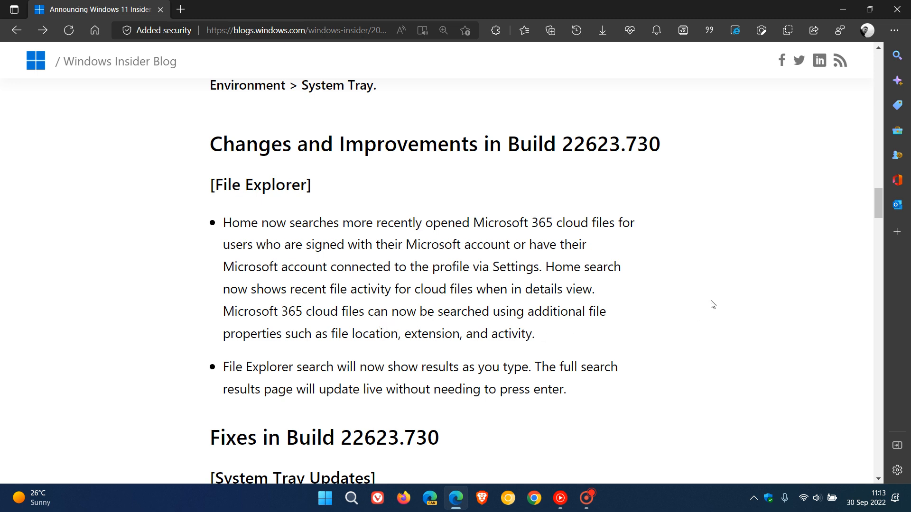
{"action": "mouse_move", "coordinate": [738, 312]}
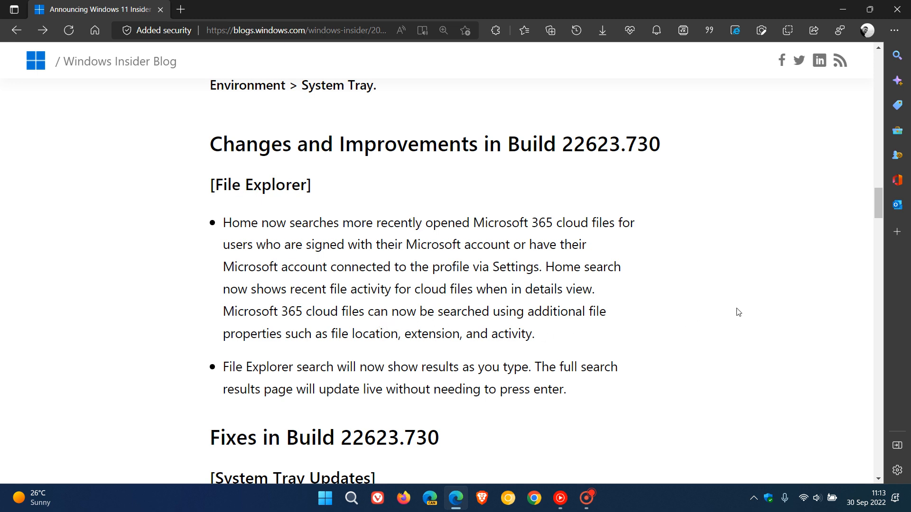
{"action": "scroll", "scroll_direction": "down", "scroll_amount": 3}
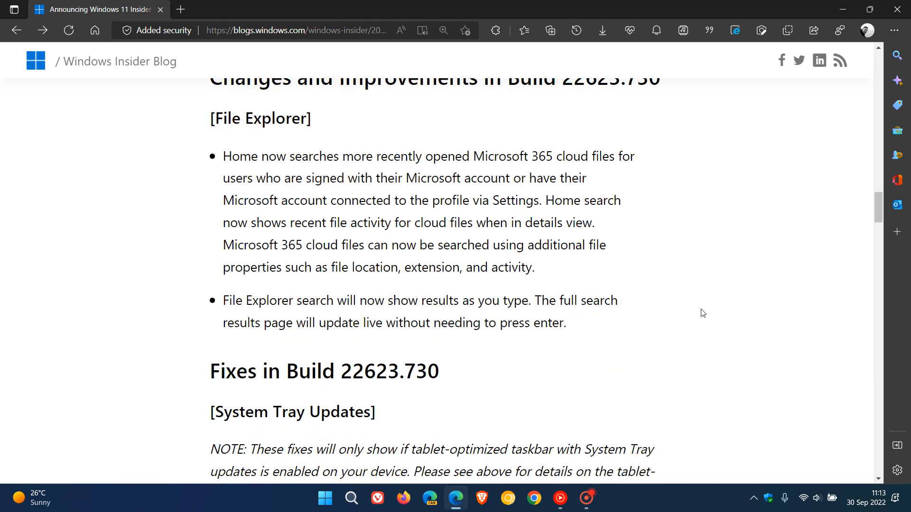
{"action": "mouse_move", "coordinate": [652, 306]}
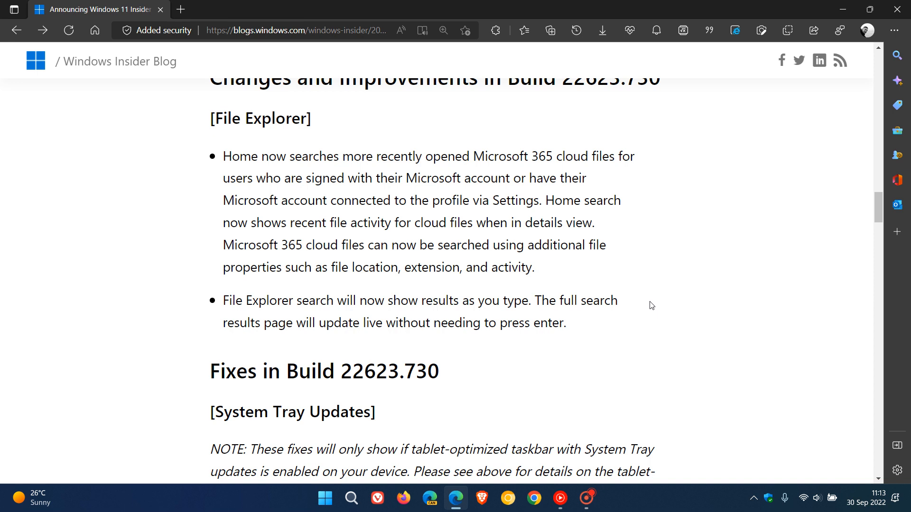
{"action": "mouse_move", "coordinate": [631, 326]}
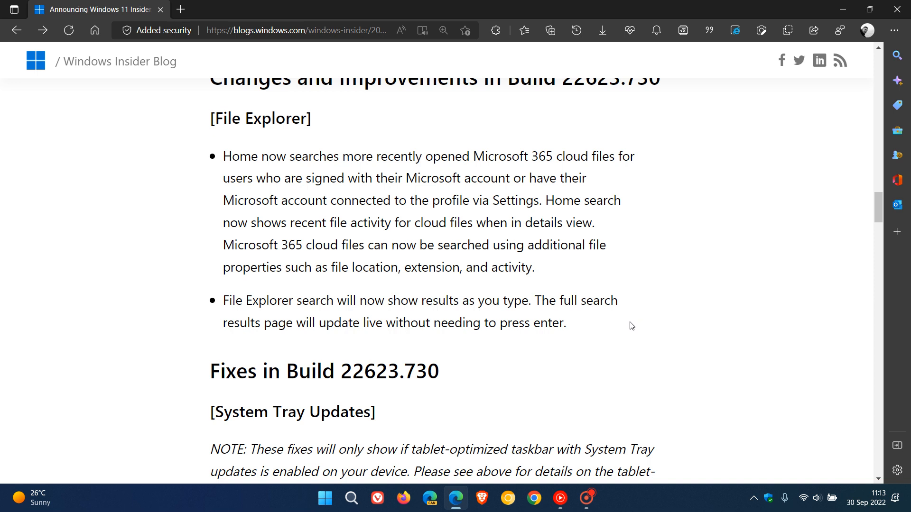
{"action": "mouse_move", "coordinate": [735, 268]}
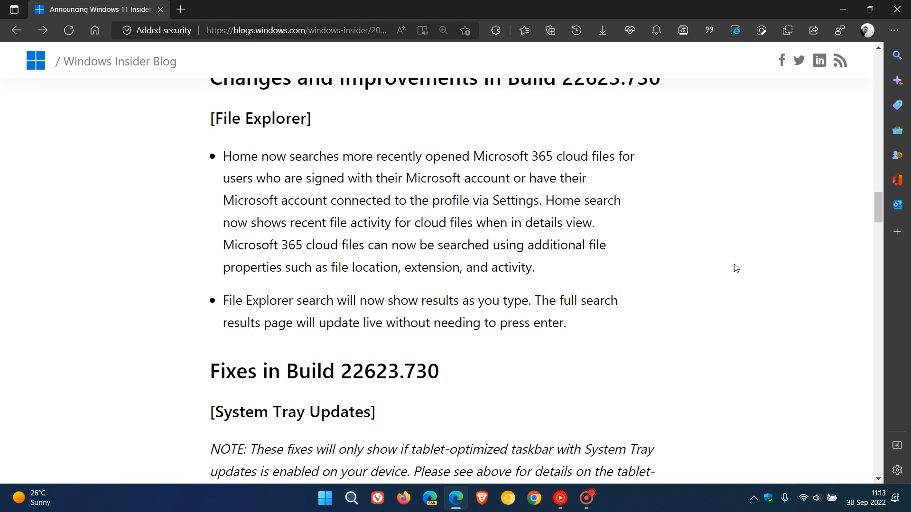
Scroll past the Fixes and tablet-taskbar Known issues to 'Try the new Outlook for Windows'.
{"action": "scroll", "scroll_direction": "down", "scroll_amount": 3}
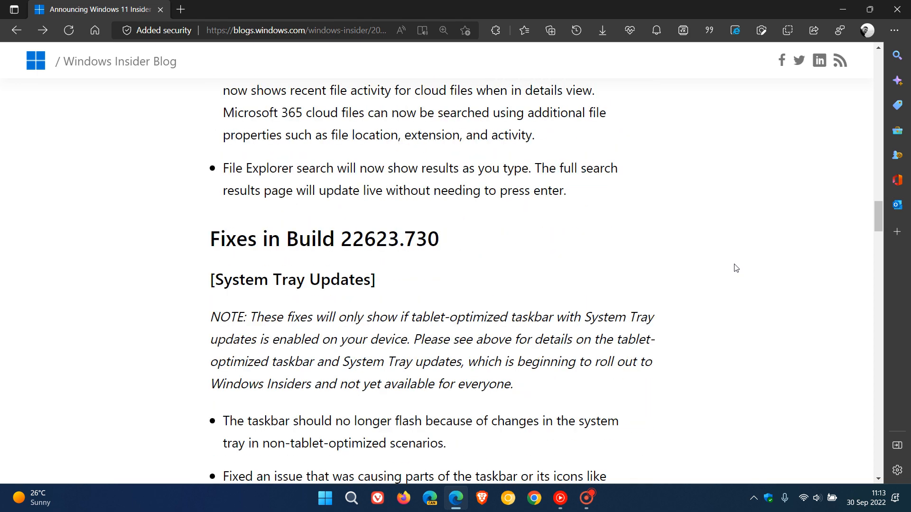
{"action": "scroll", "scroll_direction": "down", "scroll_amount": 3}
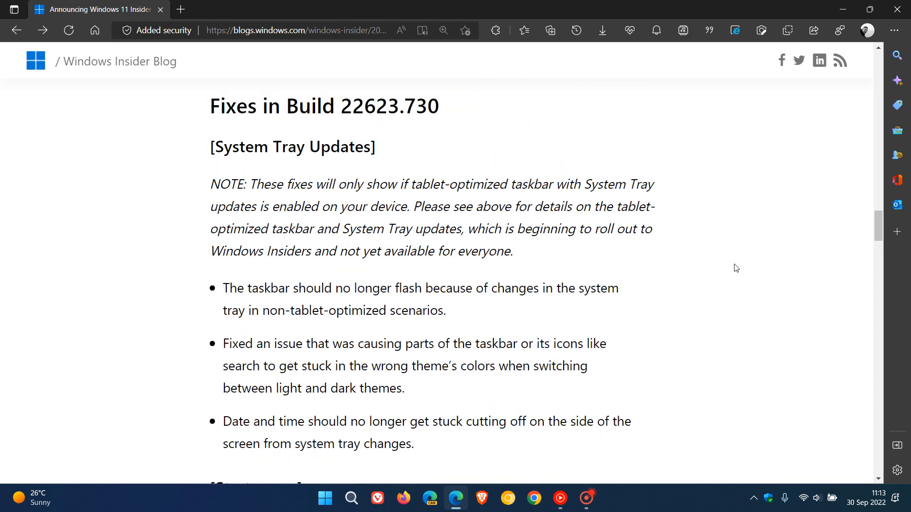
{"action": "scroll", "scroll_direction": "down", "scroll_amount": 3}
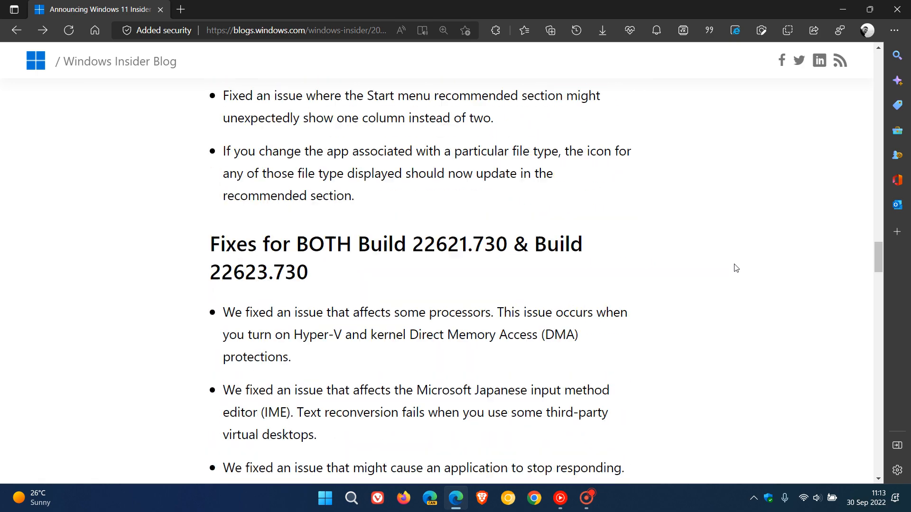
{"action": "scroll", "scroll_direction": "down", "scroll_amount": 3}
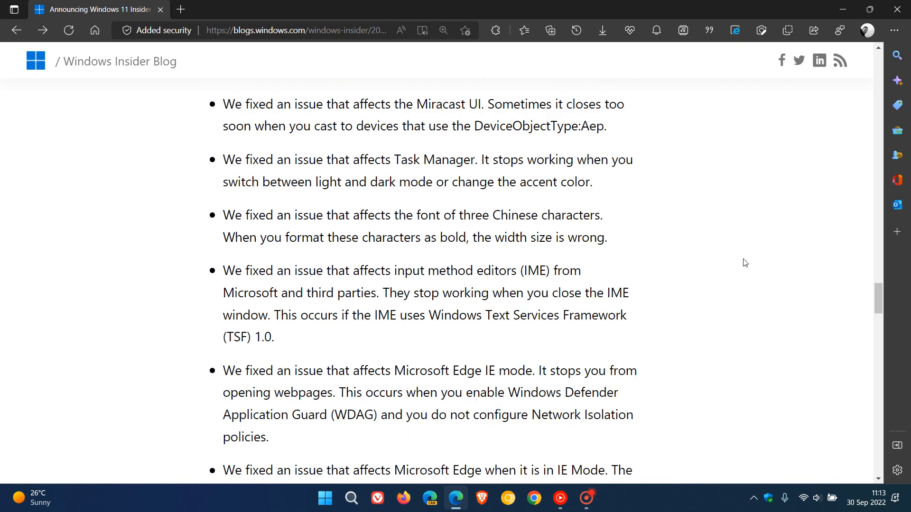
{"action": "scroll", "scroll_direction": "down", "scroll_amount": 3}
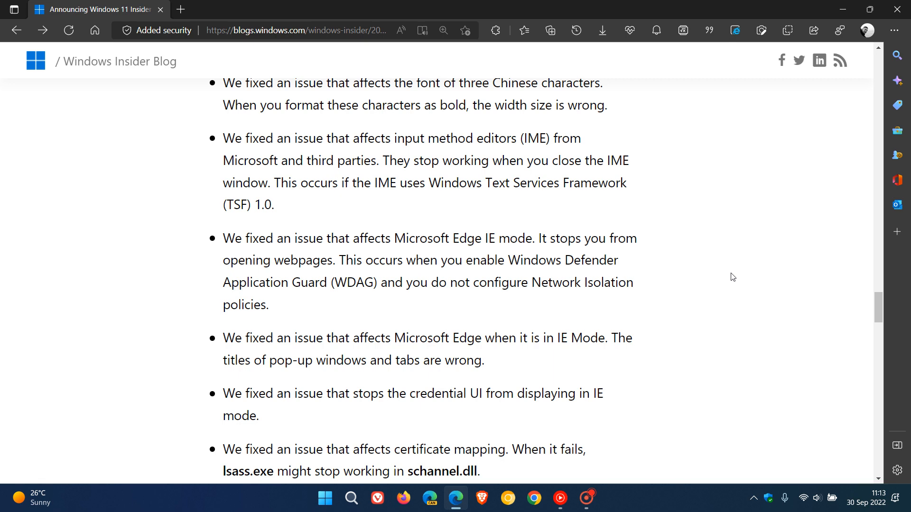
{"action": "scroll", "scroll_direction": "down", "scroll_amount": 3}
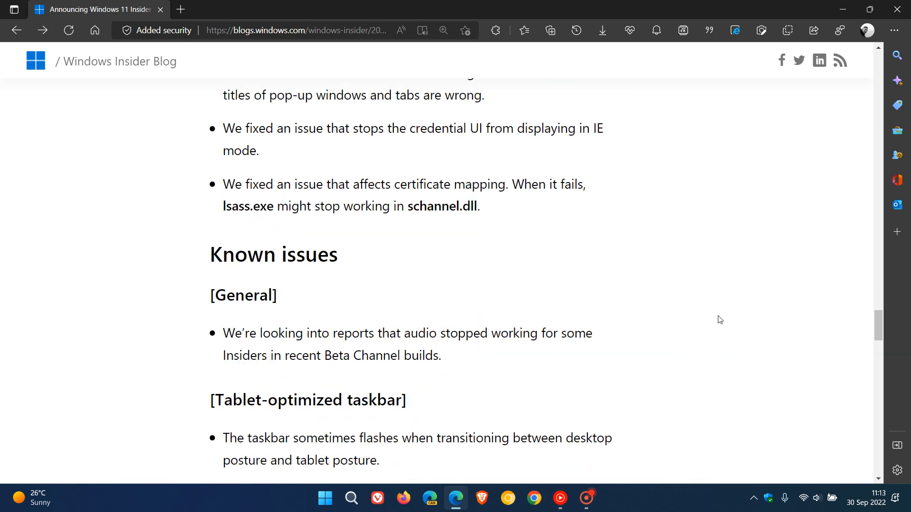
{"action": "scroll", "scroll_direction": "down", "scroll_amount": 3}
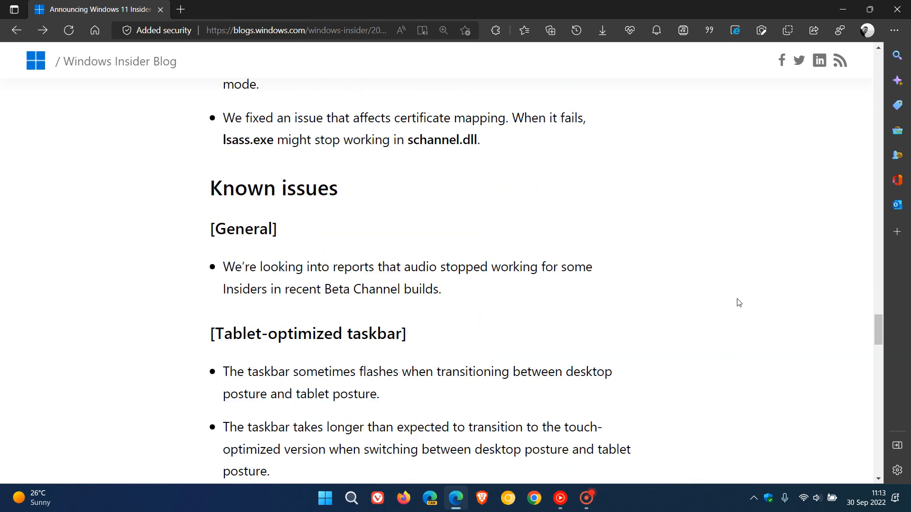
{"action": "scroll", "scroll_direction": "down", "scroll_amount": 3}
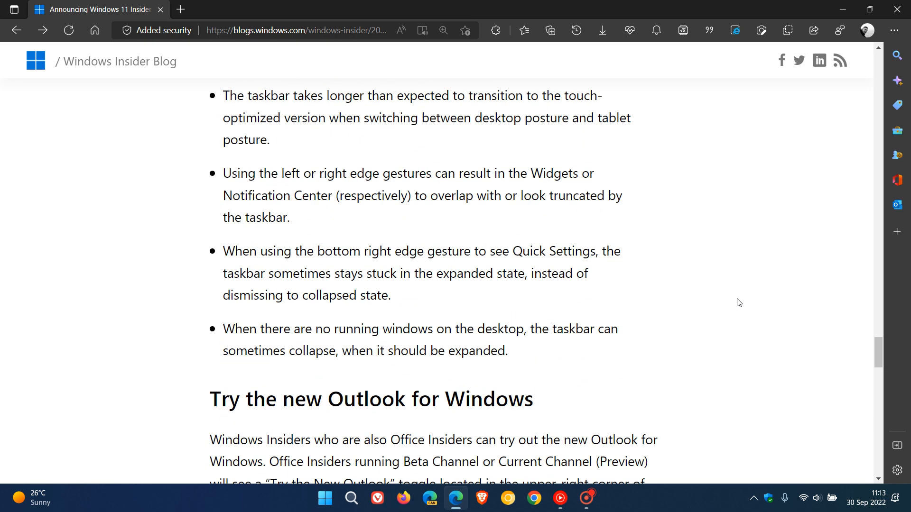
Highlight the opening of the new Outlook paragraph, then clear the highlight.
{"action": "scroll", "scroll_direction": "down", "scroll_amount": 3}
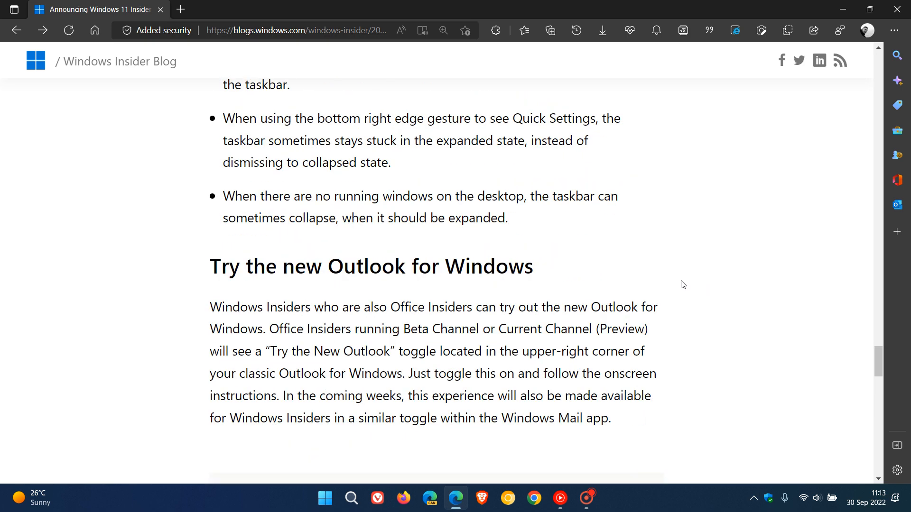
{"action": "double_click", "coordinate": [259, 307]}
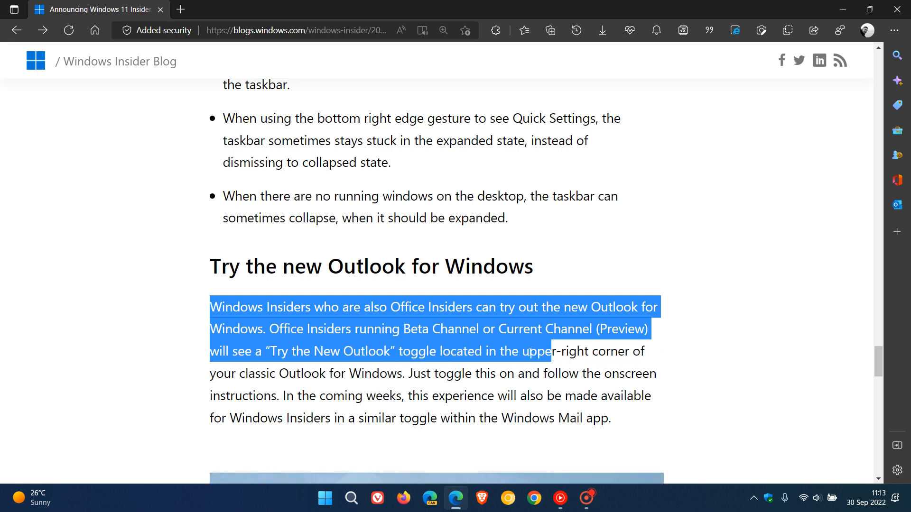
{"action": "left_click", "coordinate": [753, 345]}
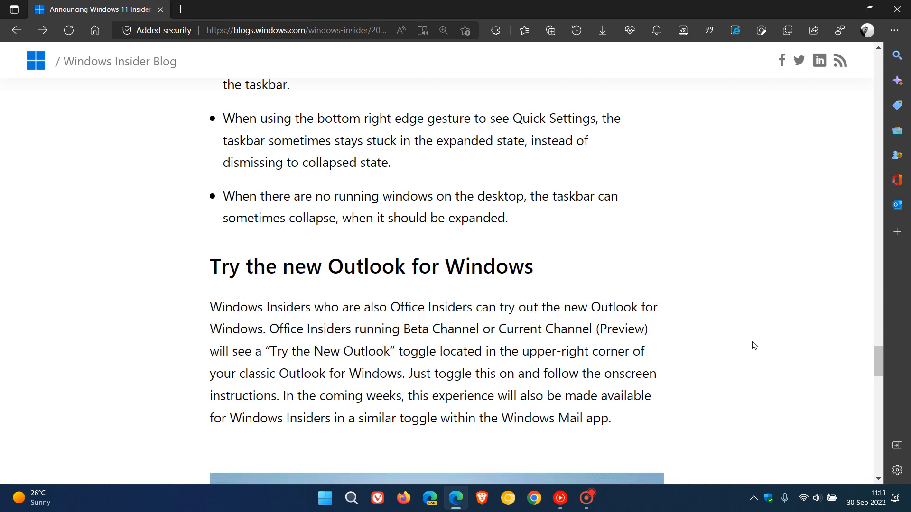
Scroll past the Outlook screenshot, then back up to the tablet taskbar illustrations.
{"action": "scroll", "scroll_direction": "down", "scroll_amount": 3}
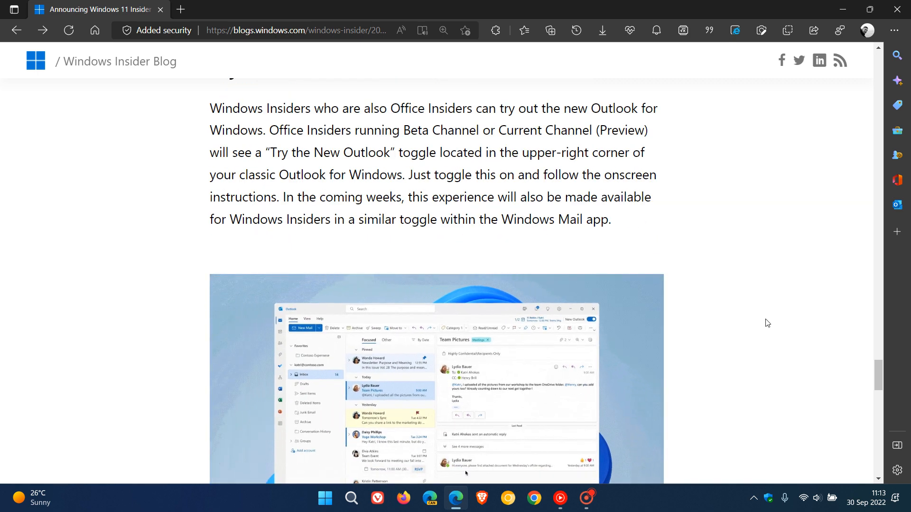
{"action": "scroll", "scroll_direction": "down", "scroll_amount": 3}
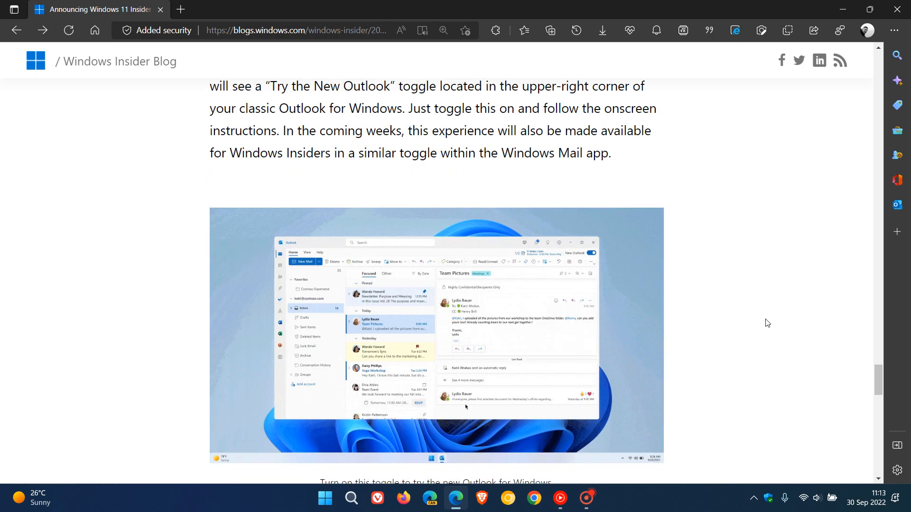
{"action": "scroll", "scroll_direction": "down", "scroll_amount": 3}
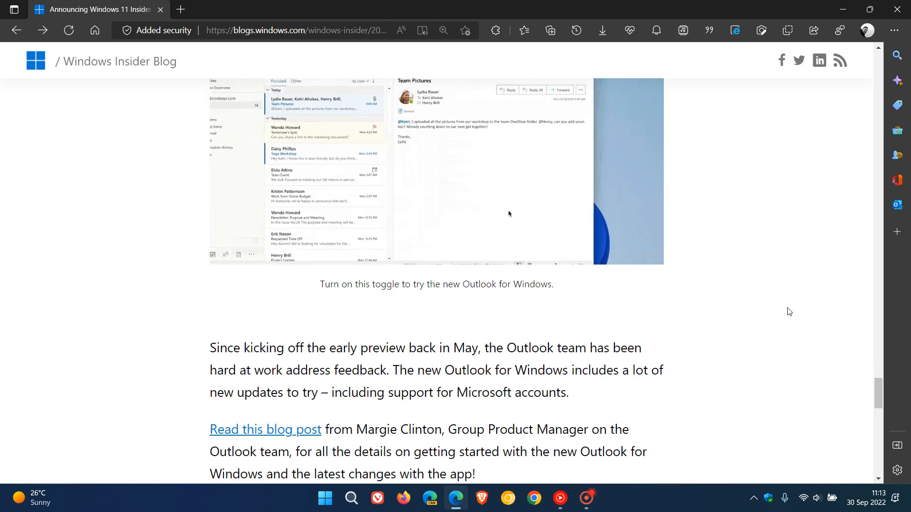
{"action": "scroll", "scroll_direction": "up", "scroll_amount": 3}
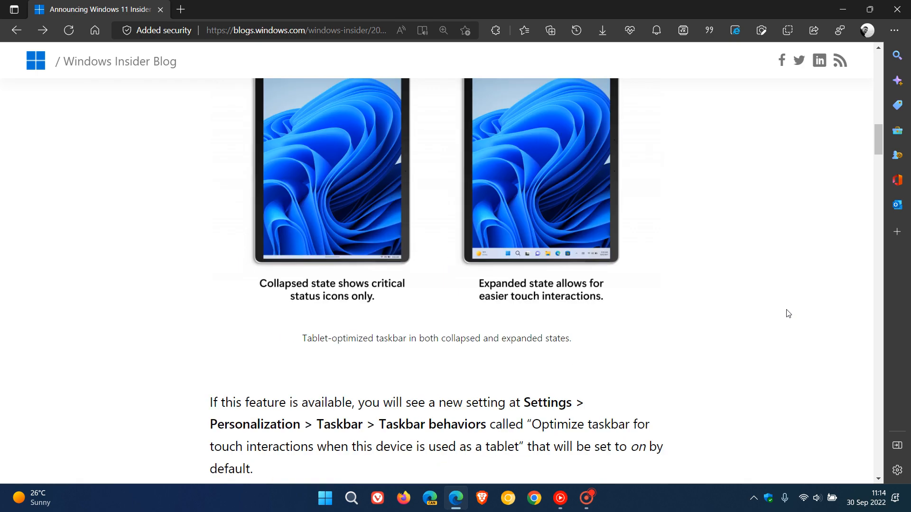
Return the post to its title and minimize Edge to show the empty desktop.
{"action": "scroll", "scroll_direction": "up", "scroll_amount": 3}
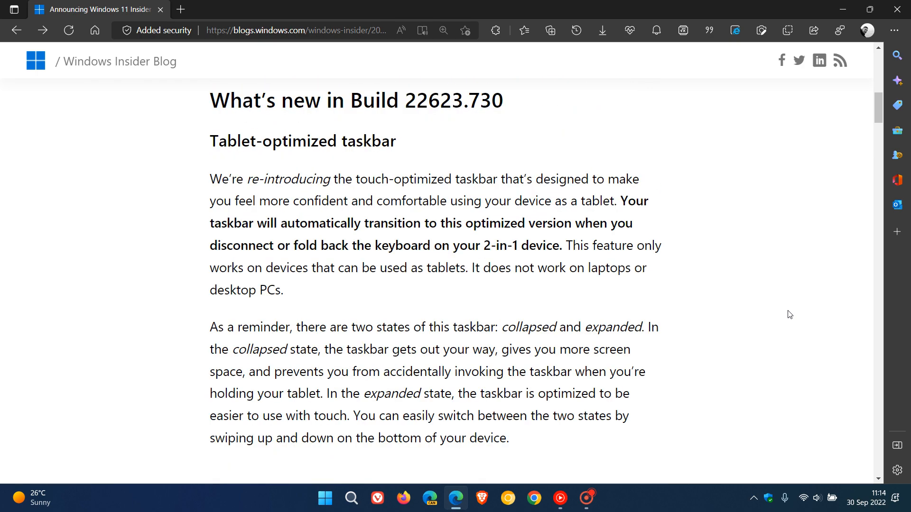
{"action": "scroll", "scroll_direction": "down", "scroll_amount": 3}
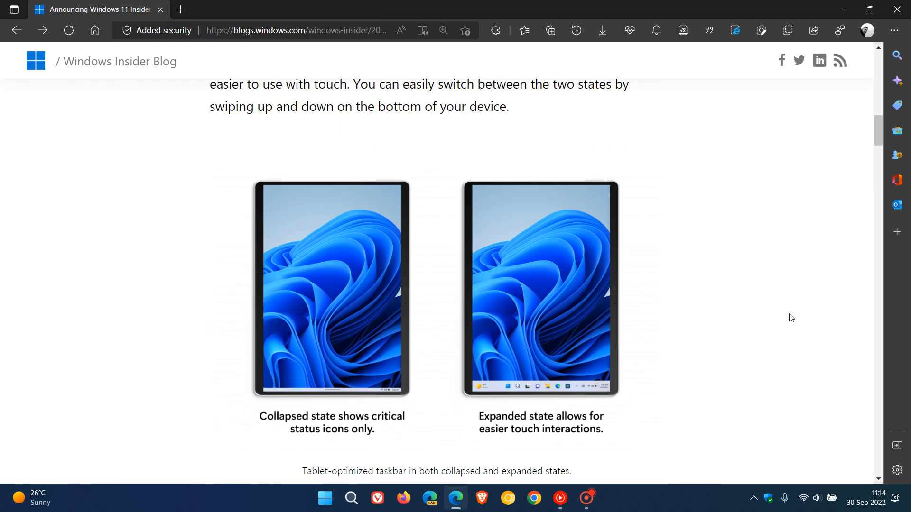
{"action": "scroll", "scroll_direction": "down", "scroll_amount": 3}
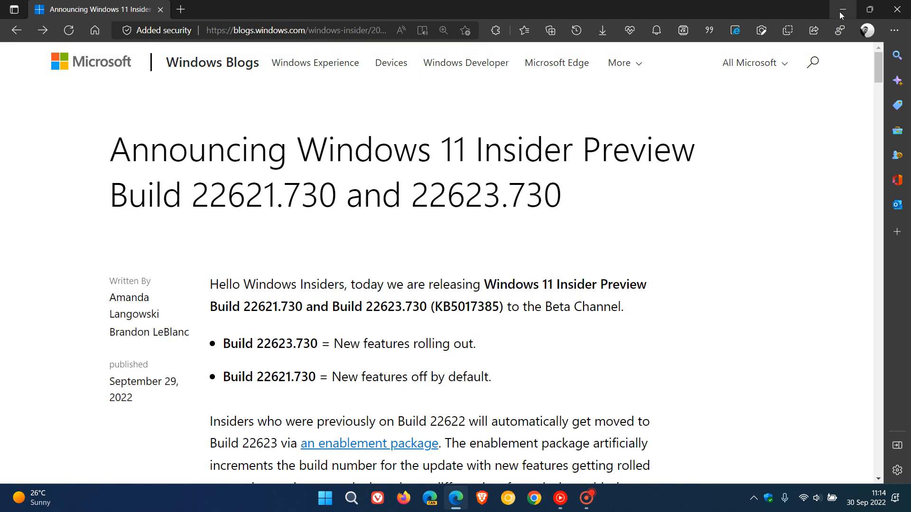
{"action": "left_click", "coordinate": [841, 9]}
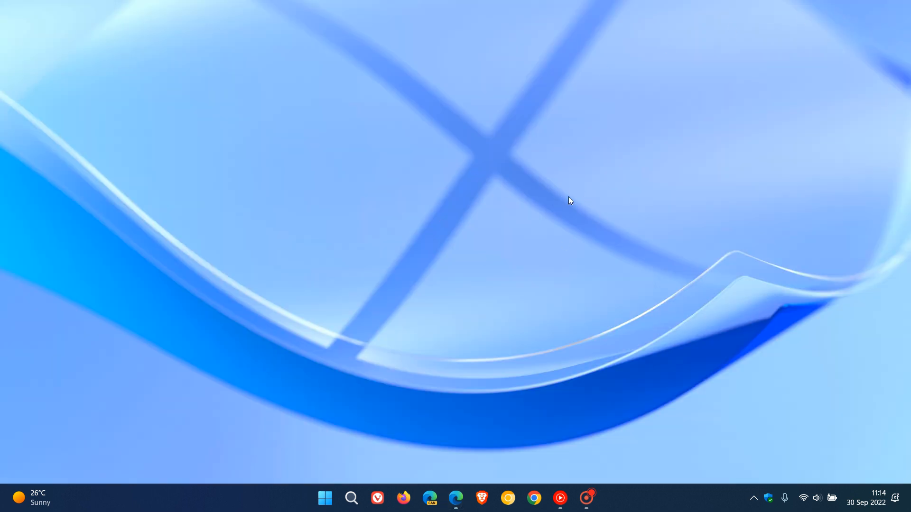